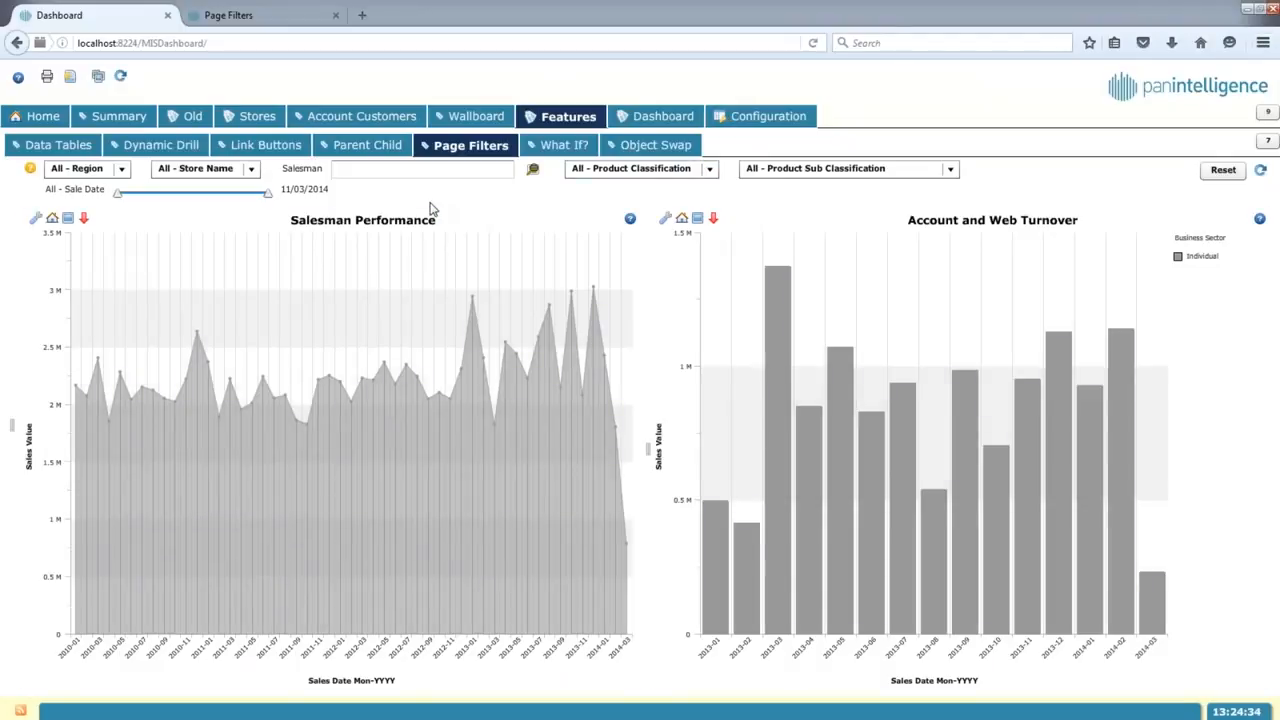
mouse_move(468, 186)
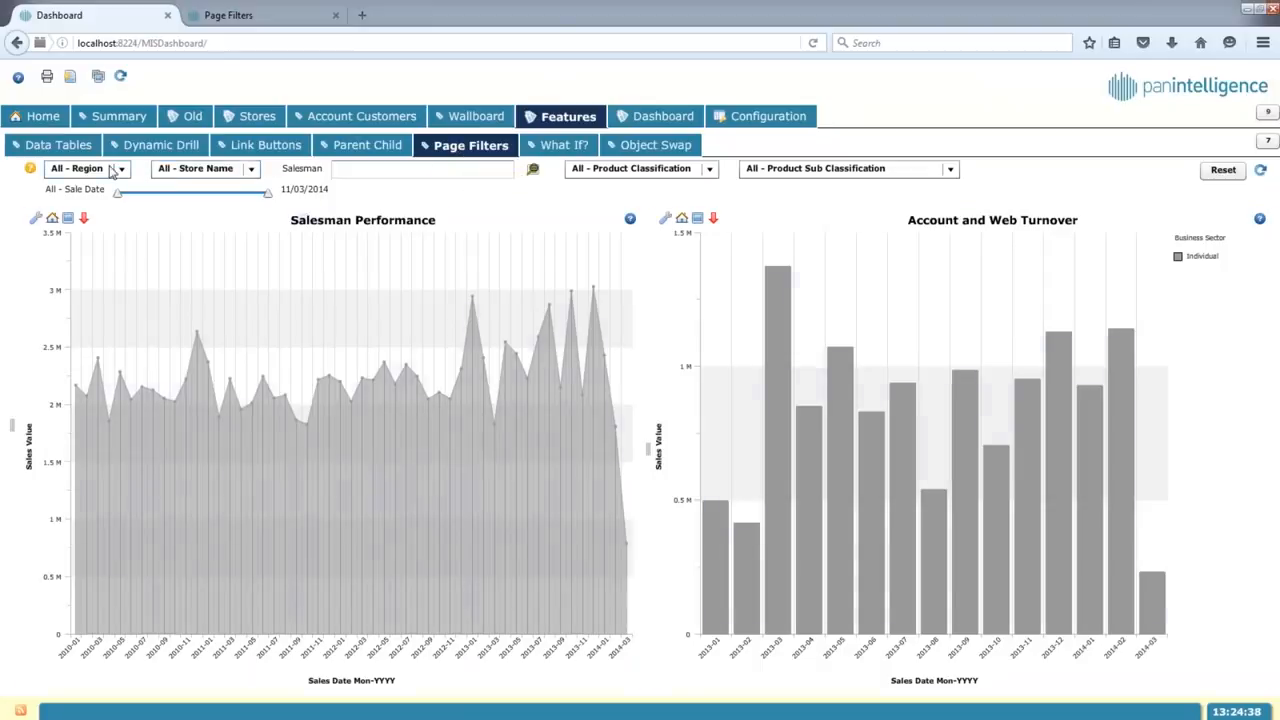
mouse_move(250, 168)
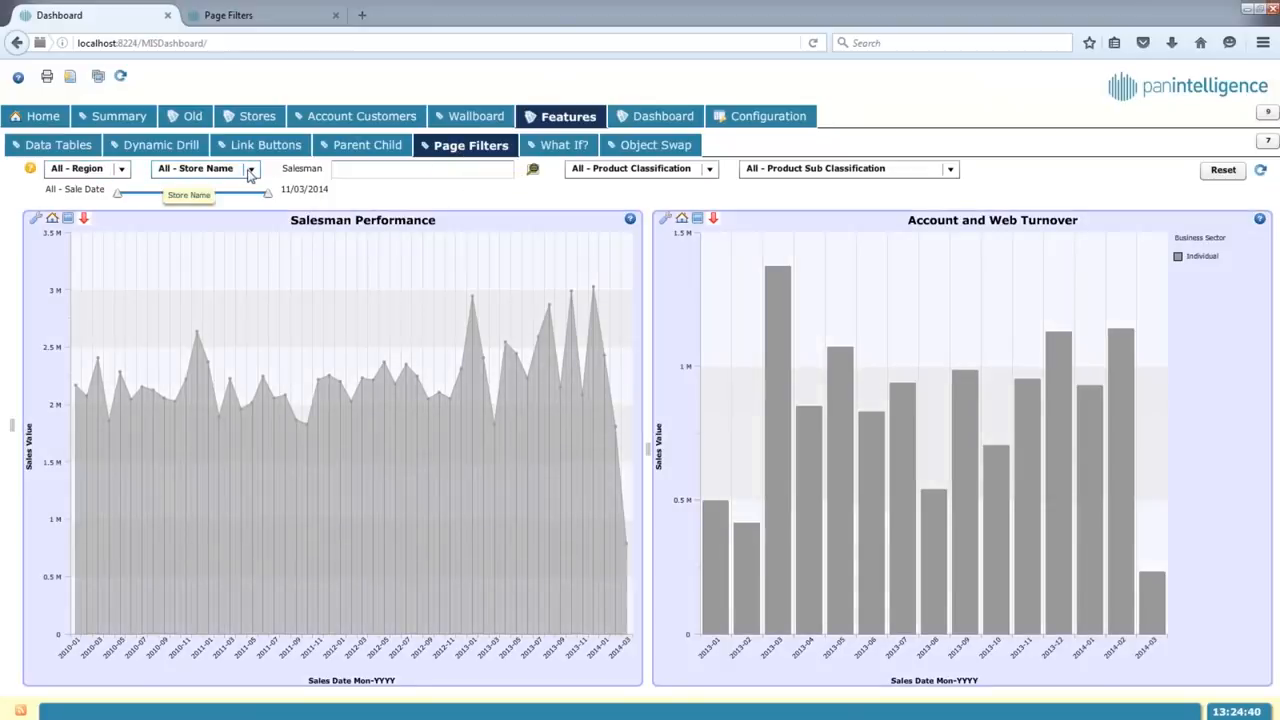
Step: Filter the dashboard to the Midlands region, browse store names, then clear all page filters
click(87, 168)
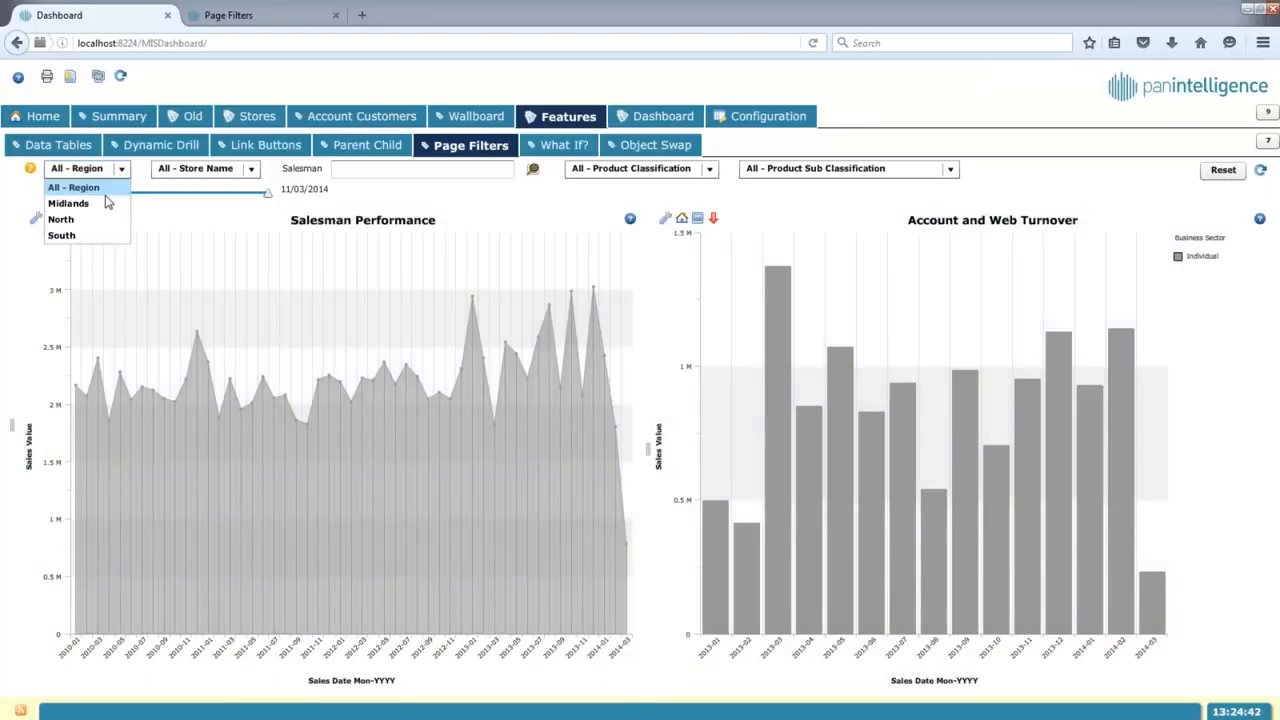
click(68, 203)
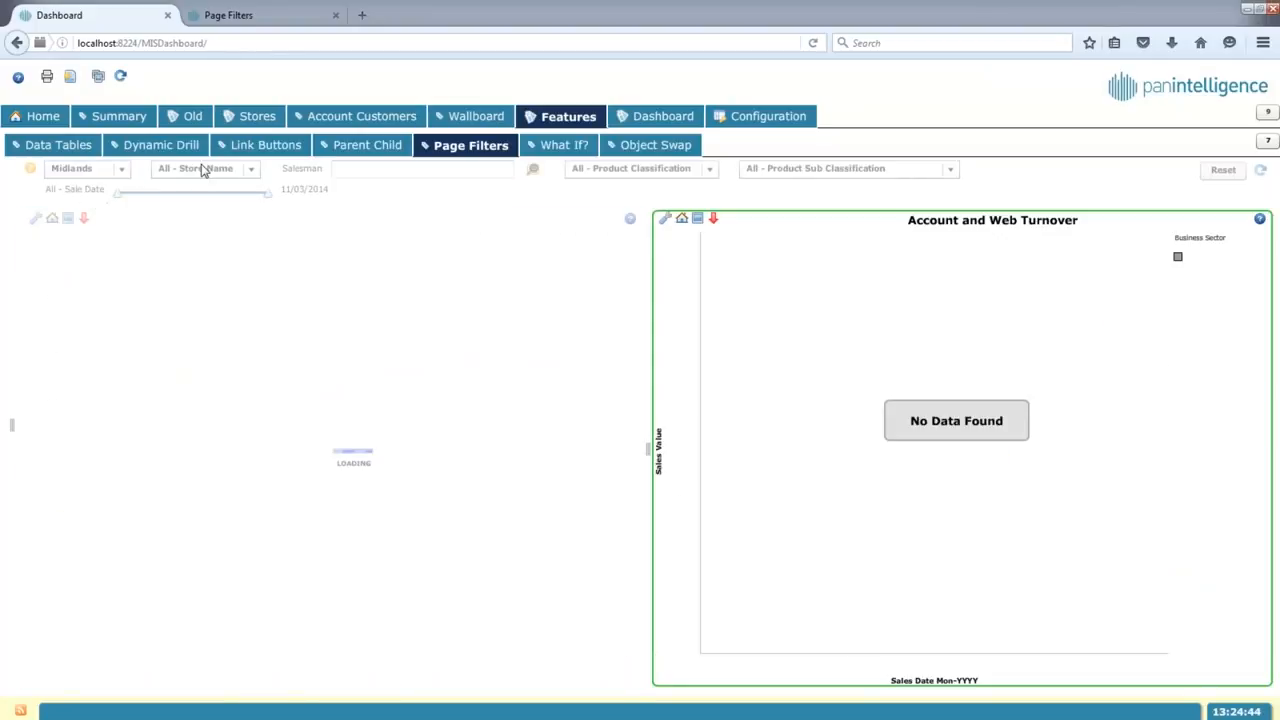
click(205, 168)
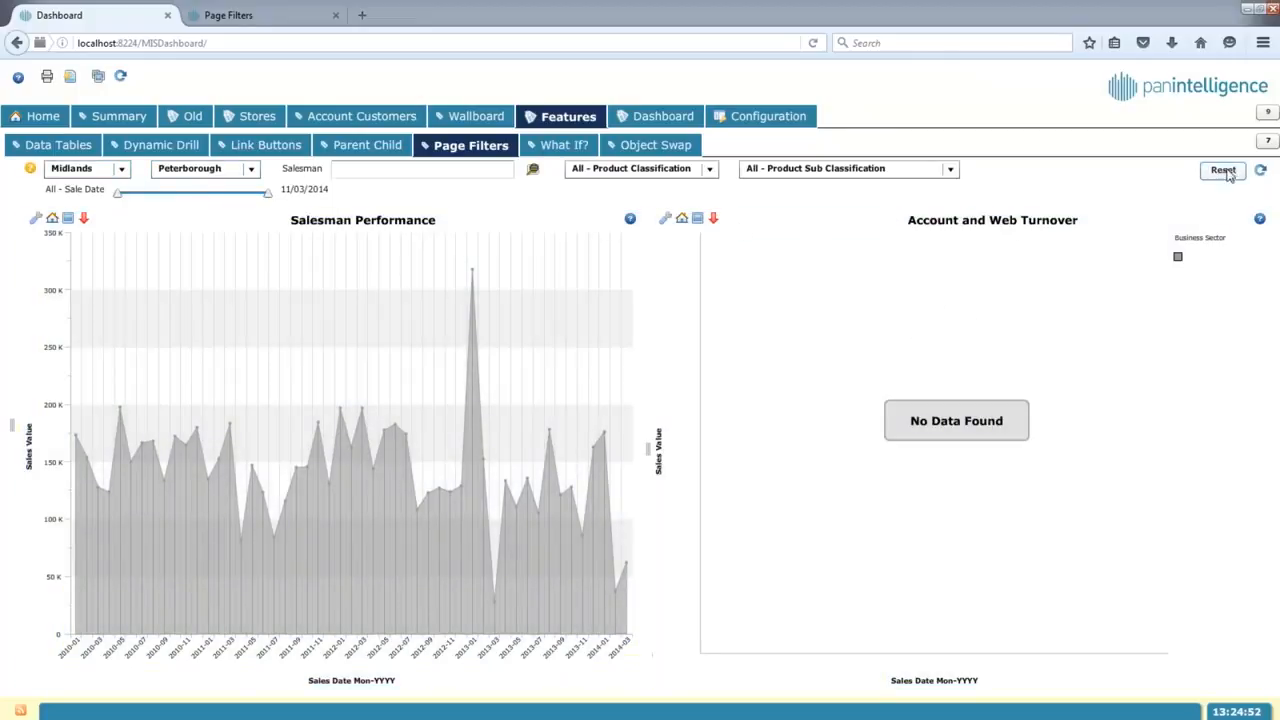
click(1223, 169)
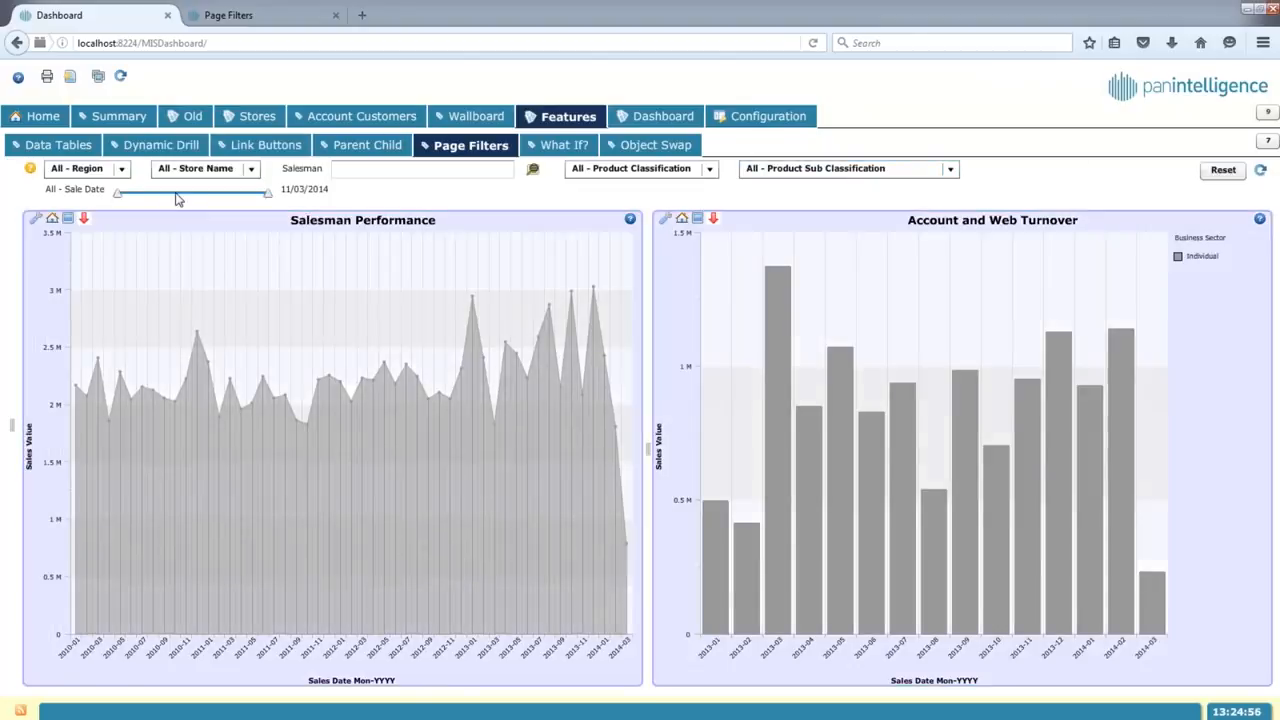
Step: Move the sale date start to 15/03/2011 and open the filter panel's Region choices
drag(117, 193, 150, 193)
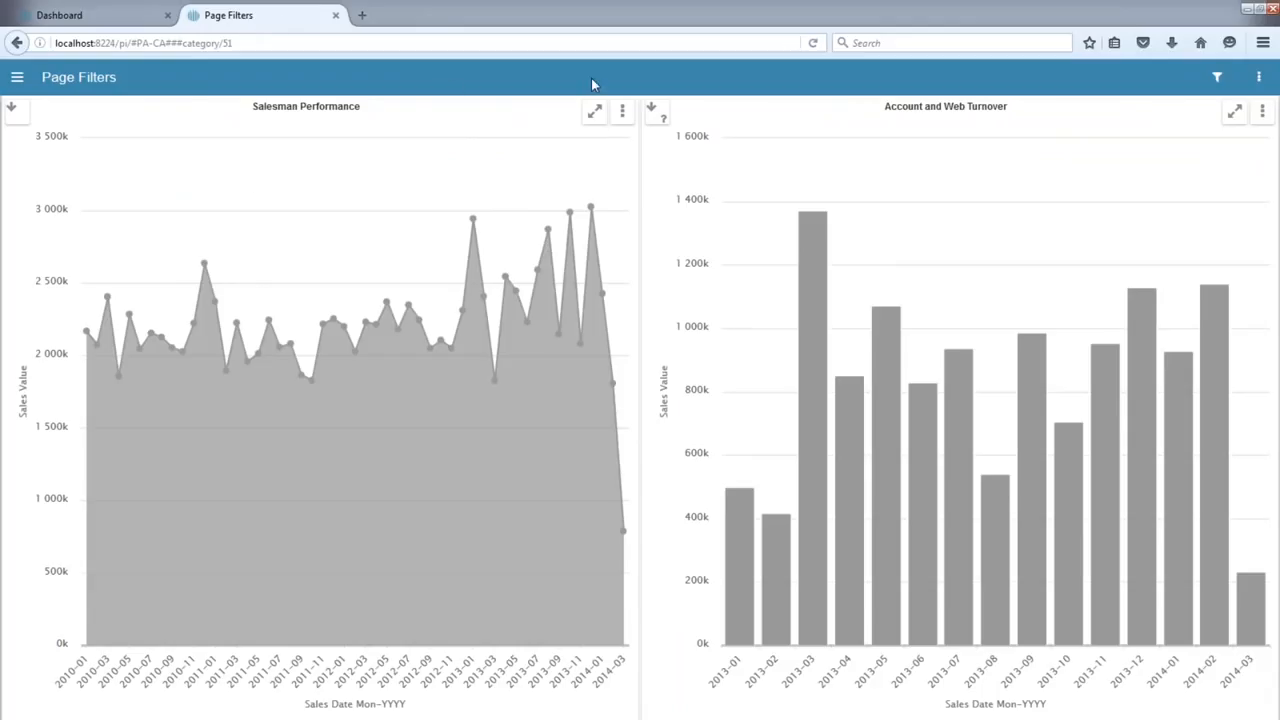
mouse_move(1218, 77)
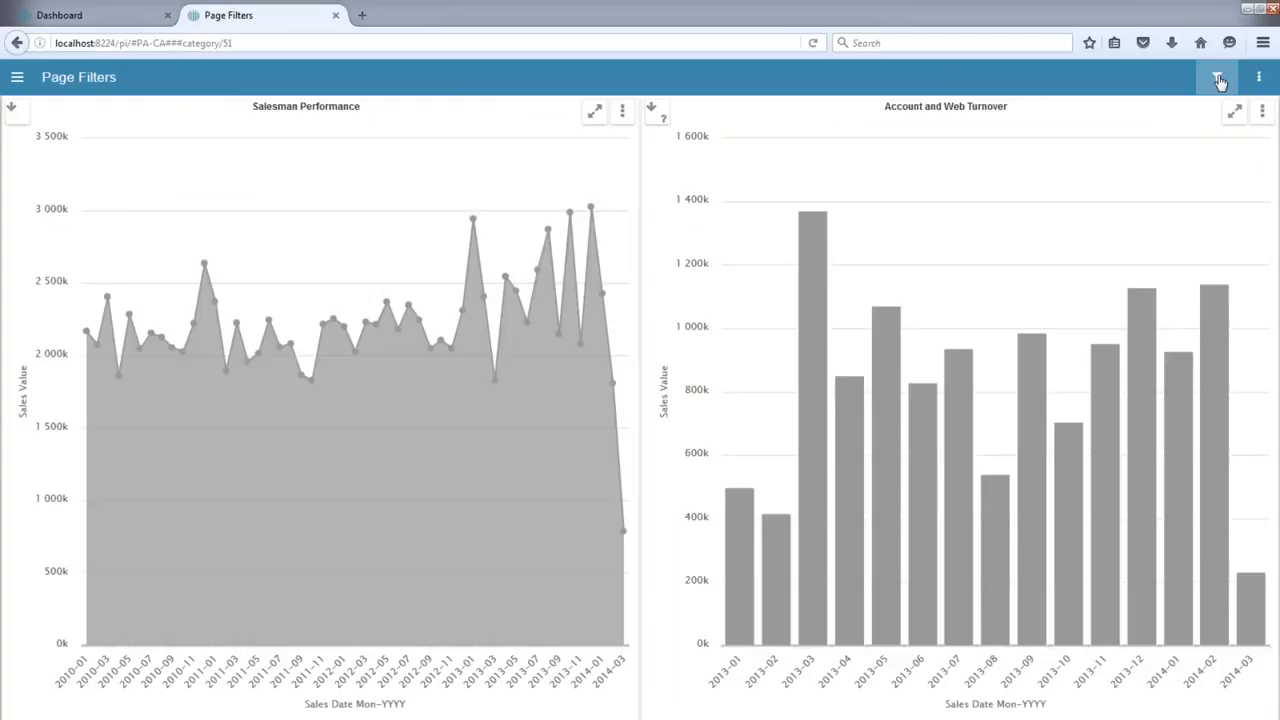
click(1219, 77)
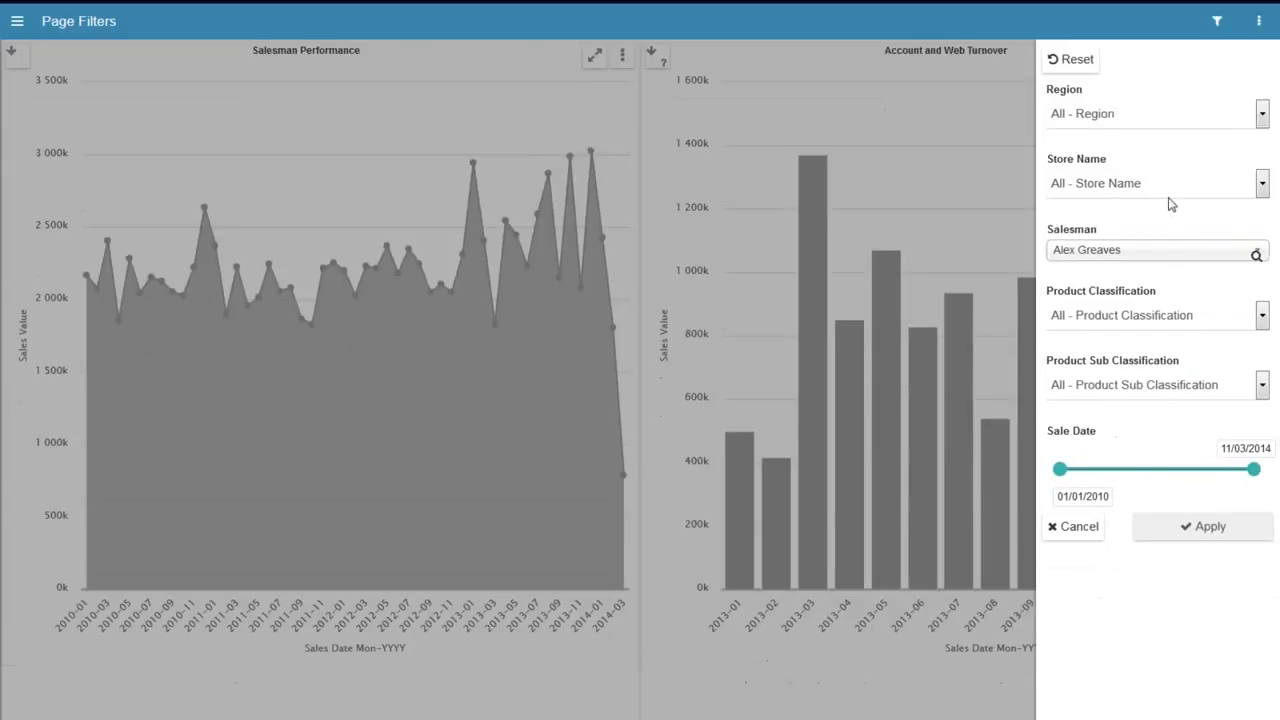
click(1262, 114)
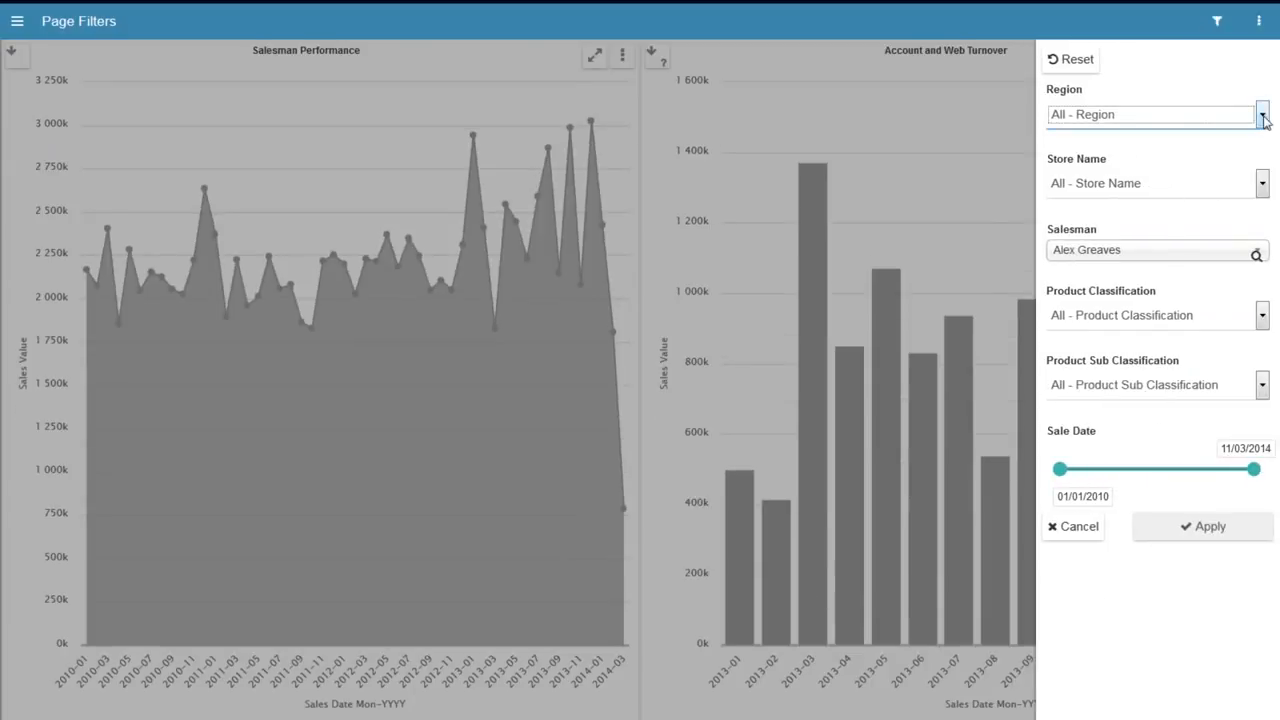
click(1261, 114)
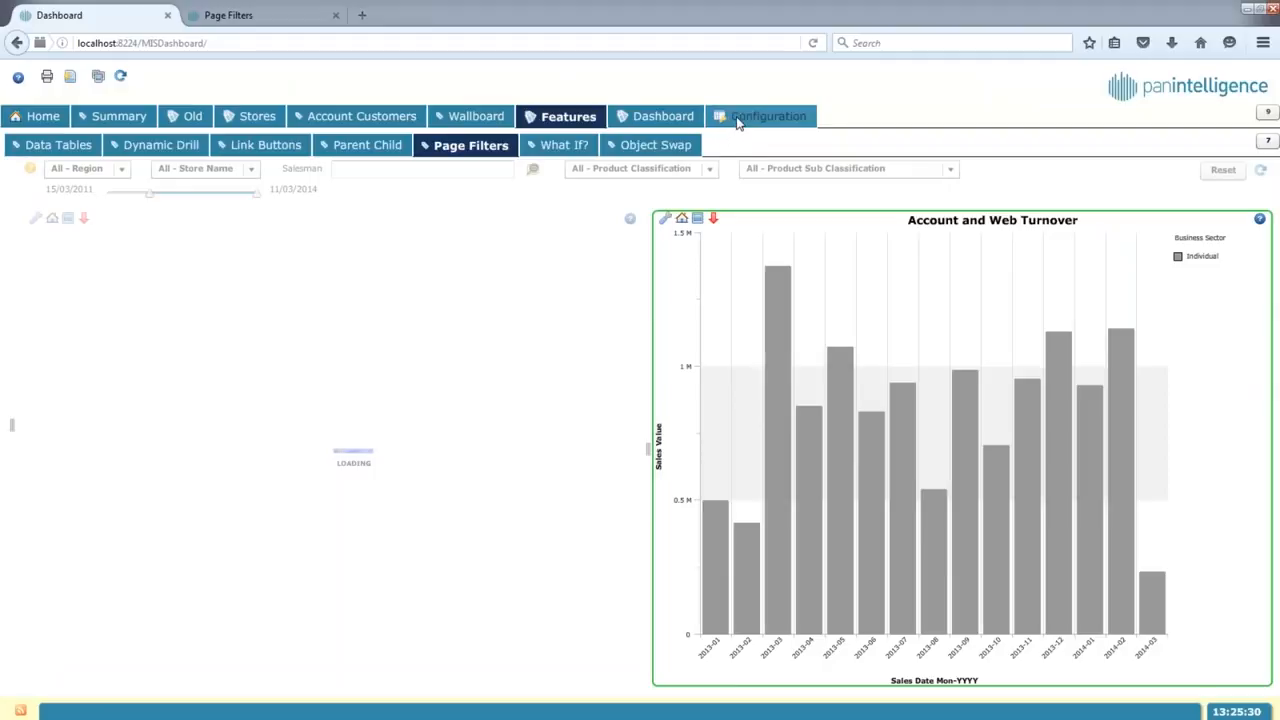
Step: In Configuration, add and save a category named 'Category Objects' with default position 99
click(766, 116)
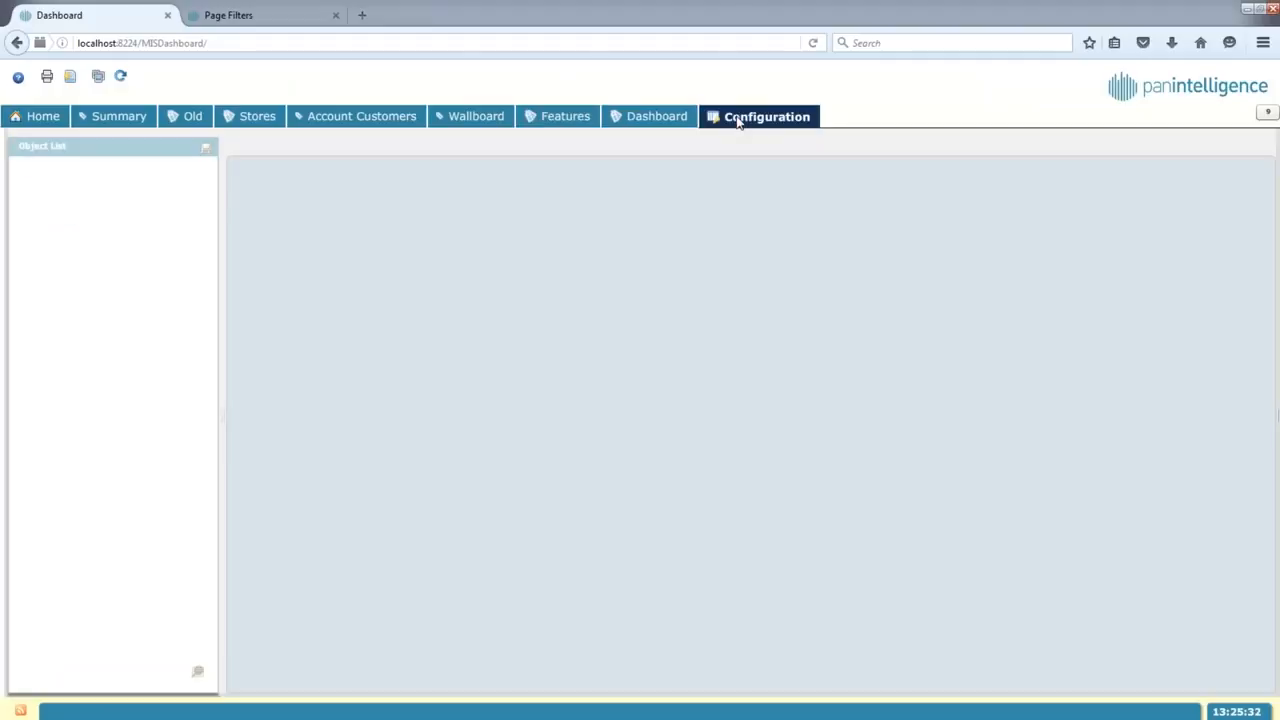
click(766, 116)
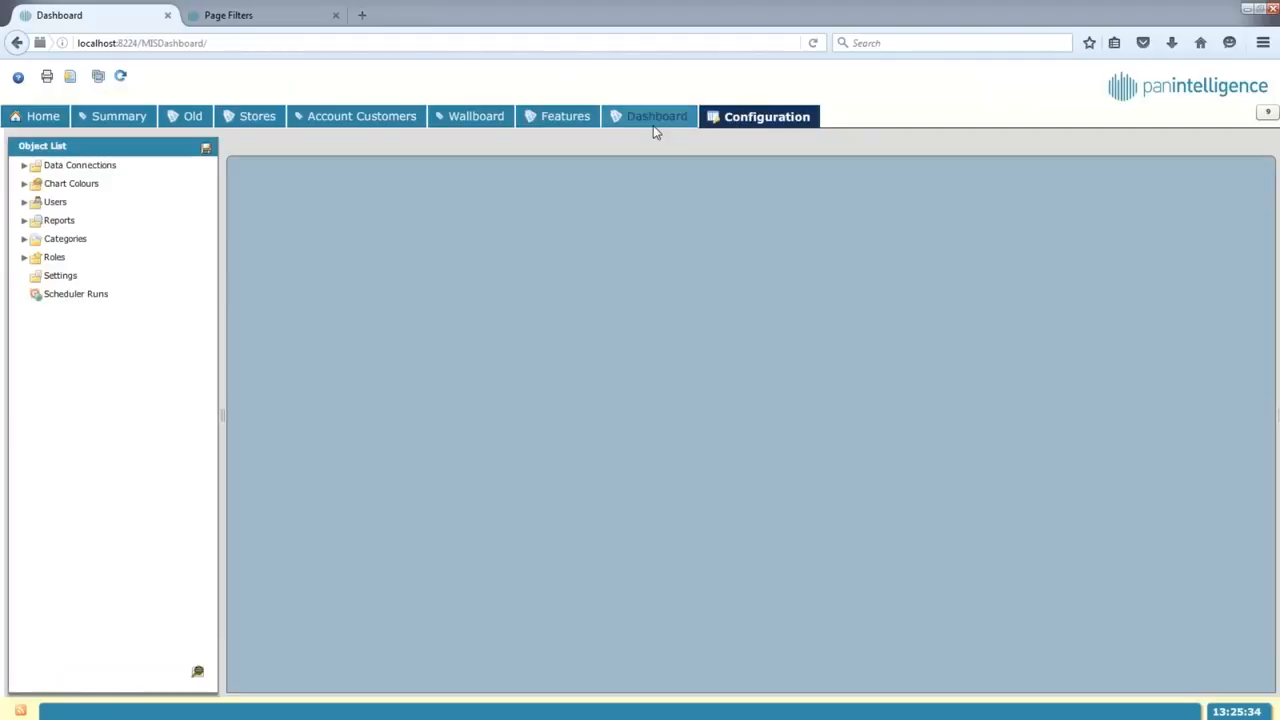
click(65, 238)
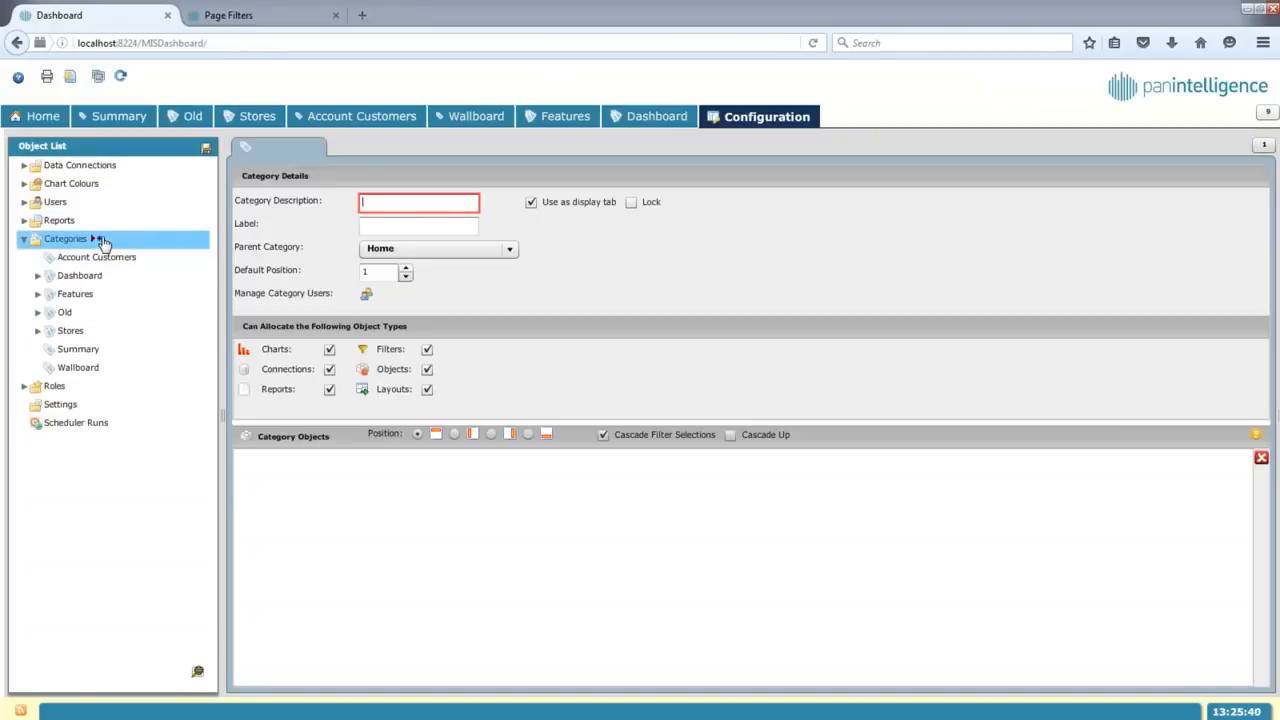
text(Category)
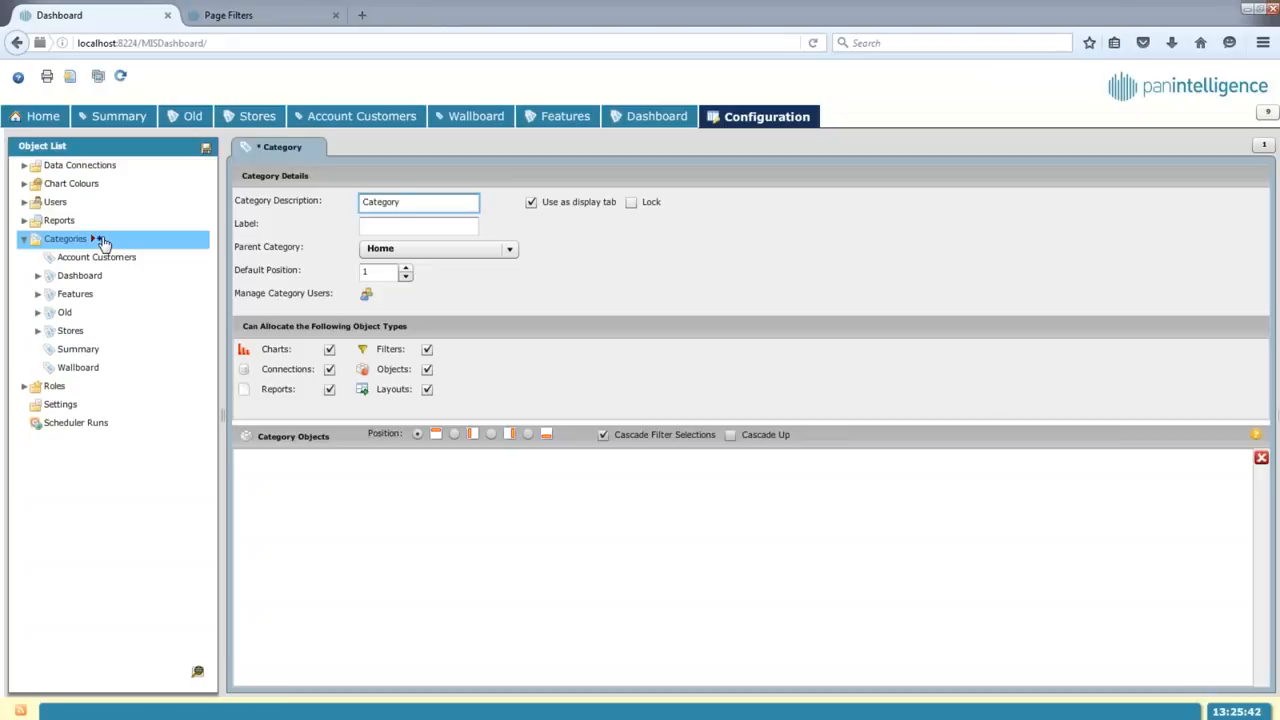
text(Objects)
click(386, 272)
text(99)
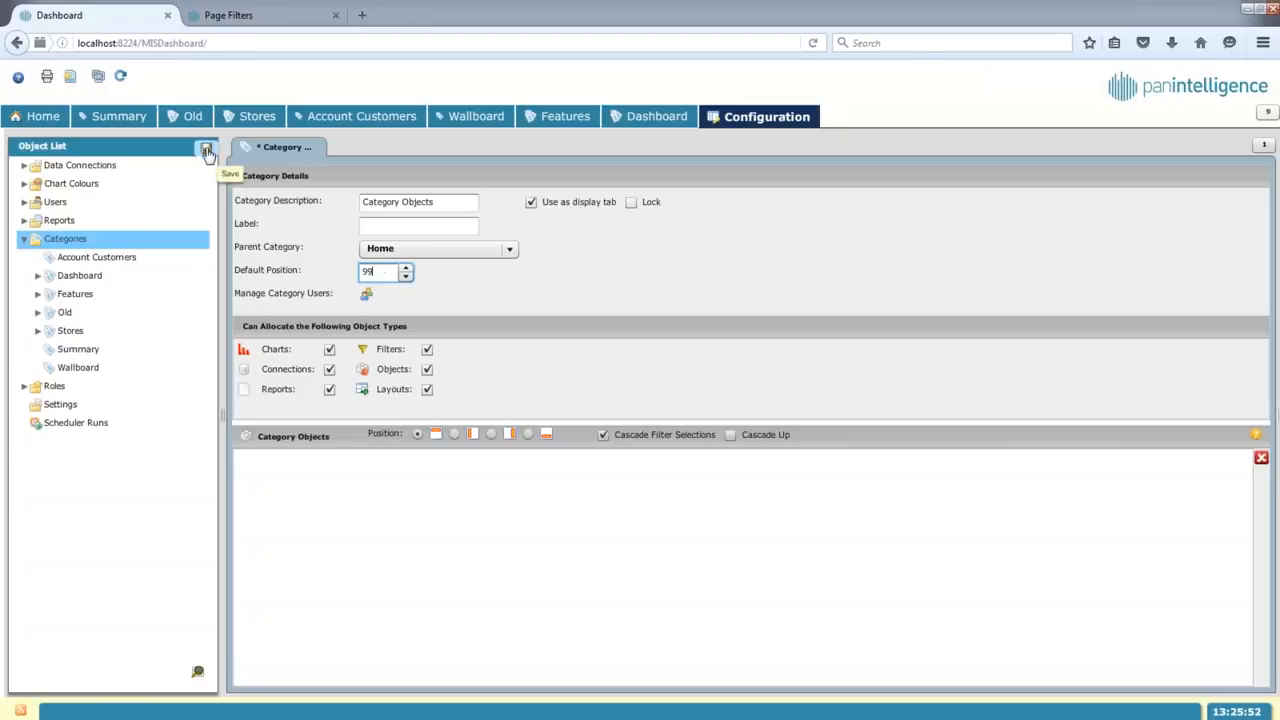
click(206, 148)
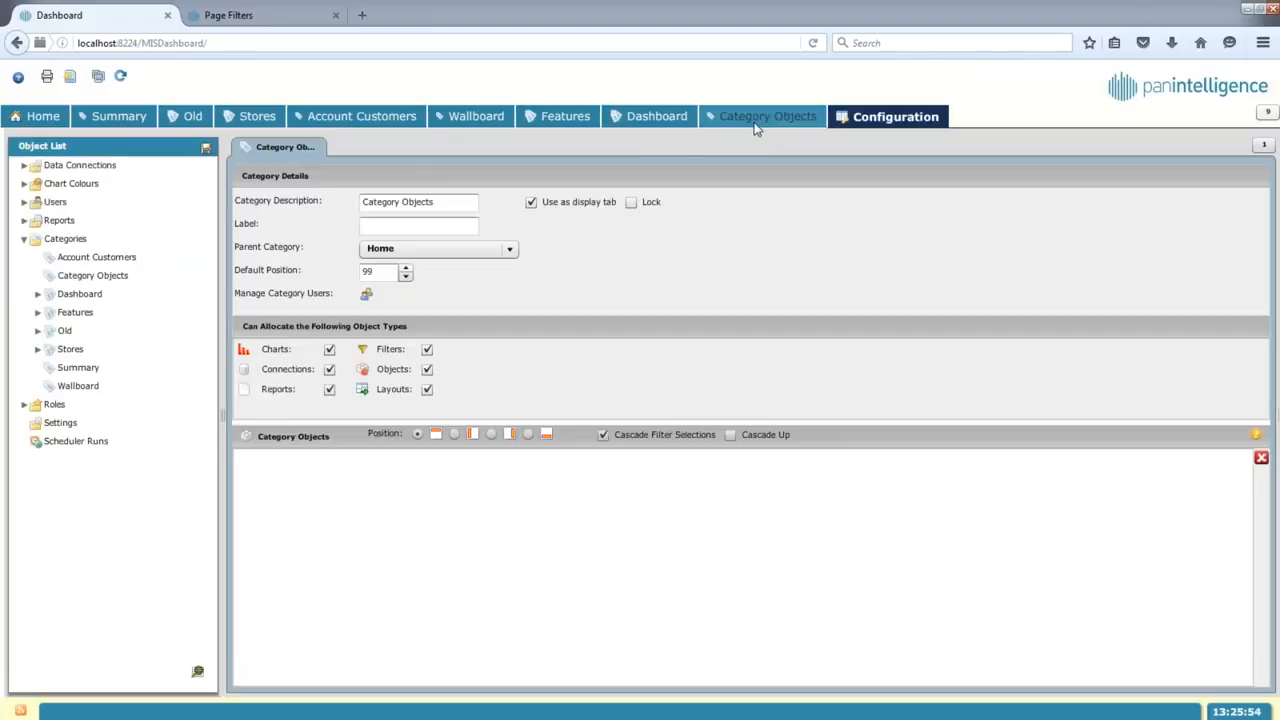
Step: On the Category Objects tab, remove two empty chart cells and open the library's Footfall charts
click(767, 116)
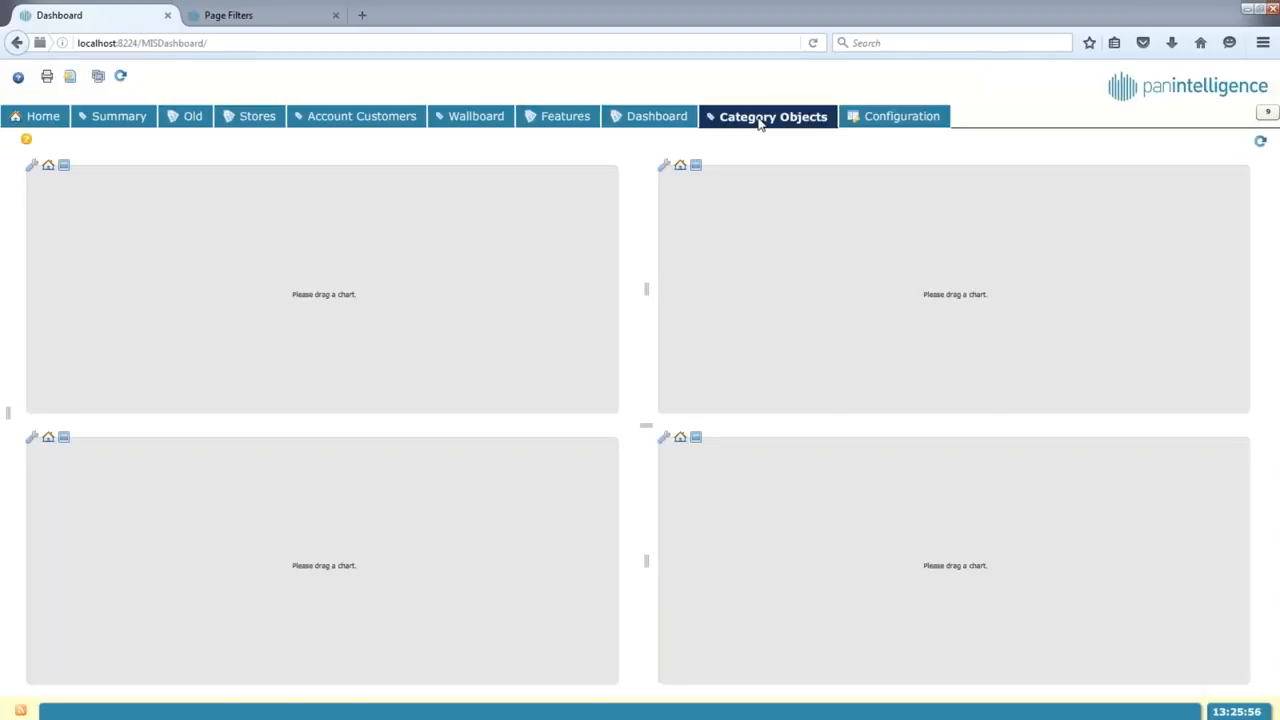
click(322, 290)
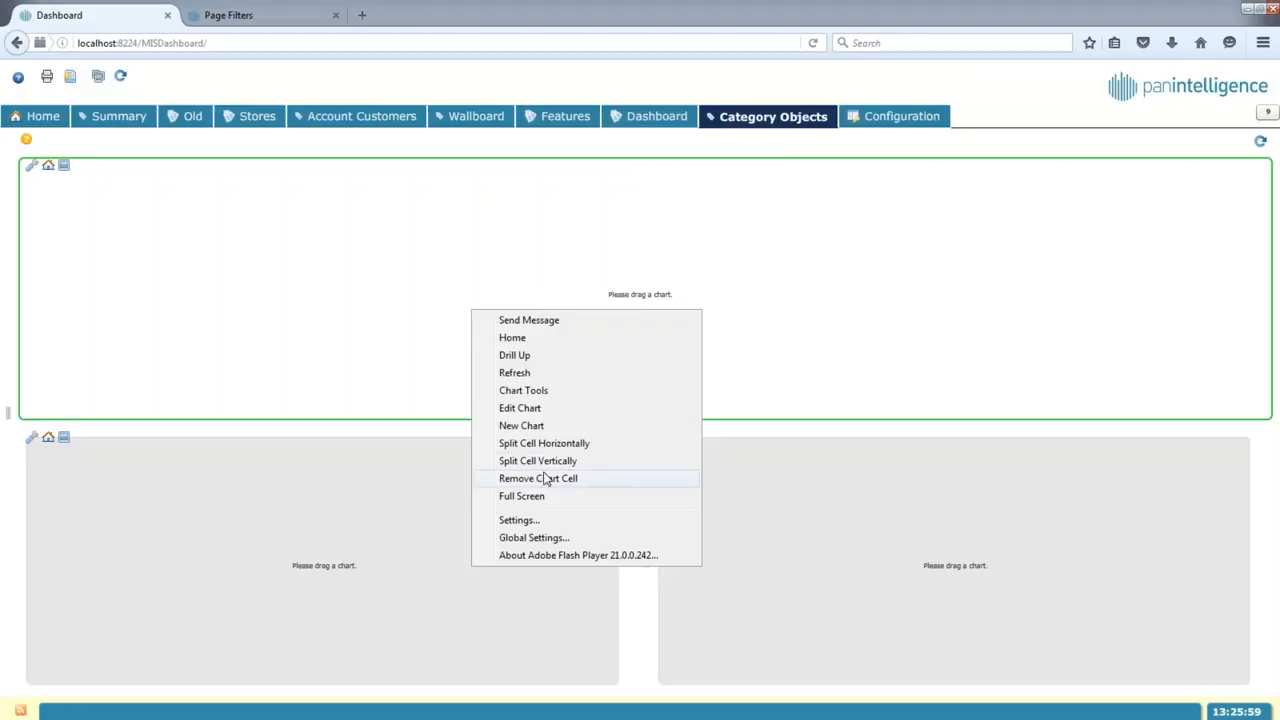
click(537, 478)
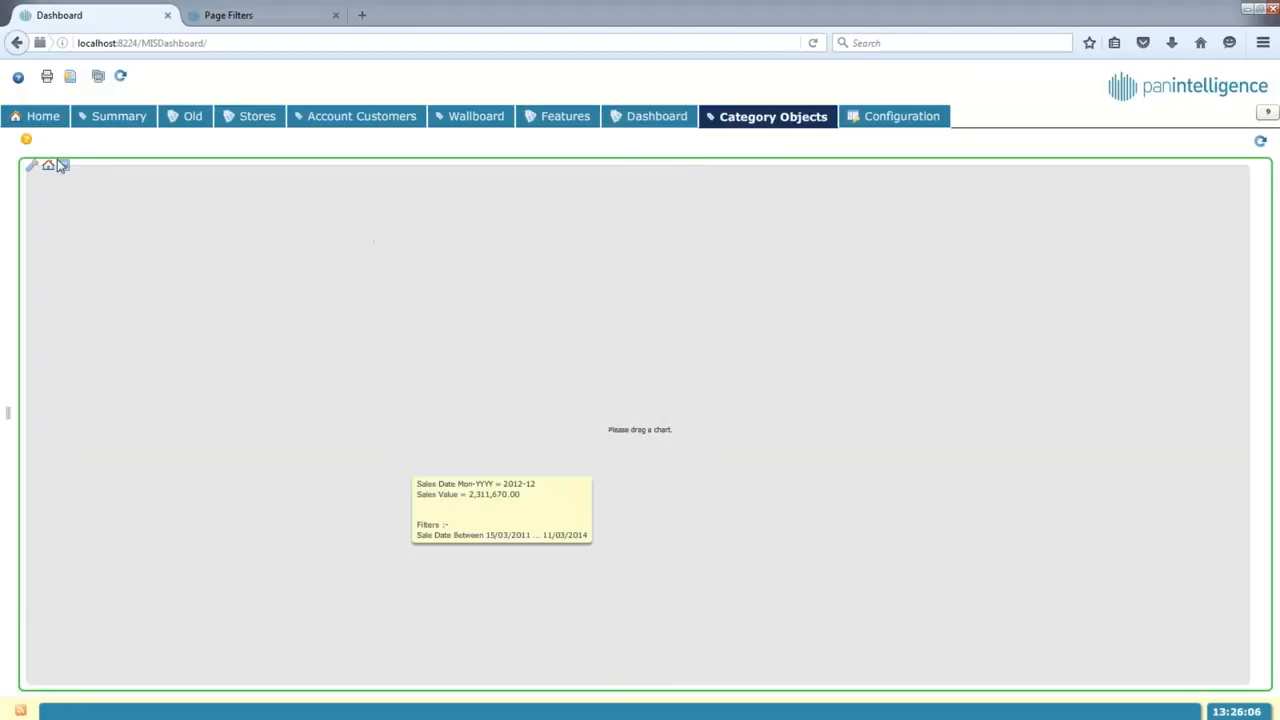
click(31, 165)
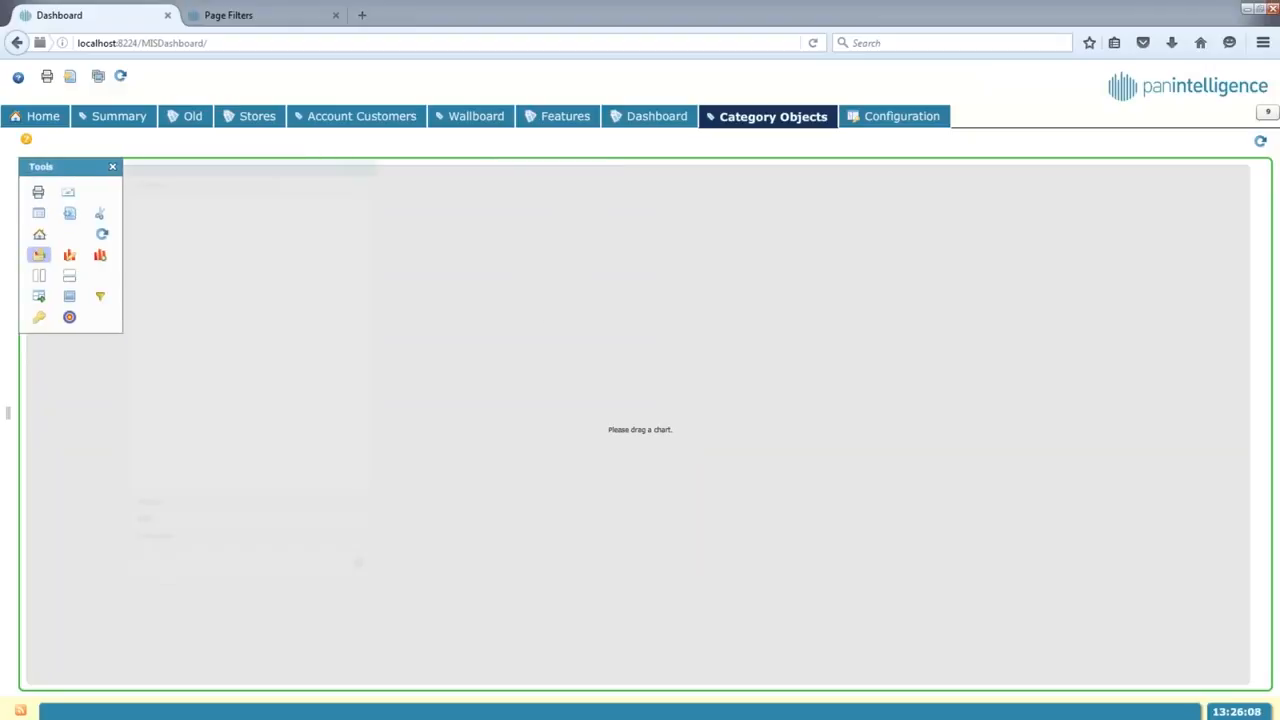
click(38, 254)
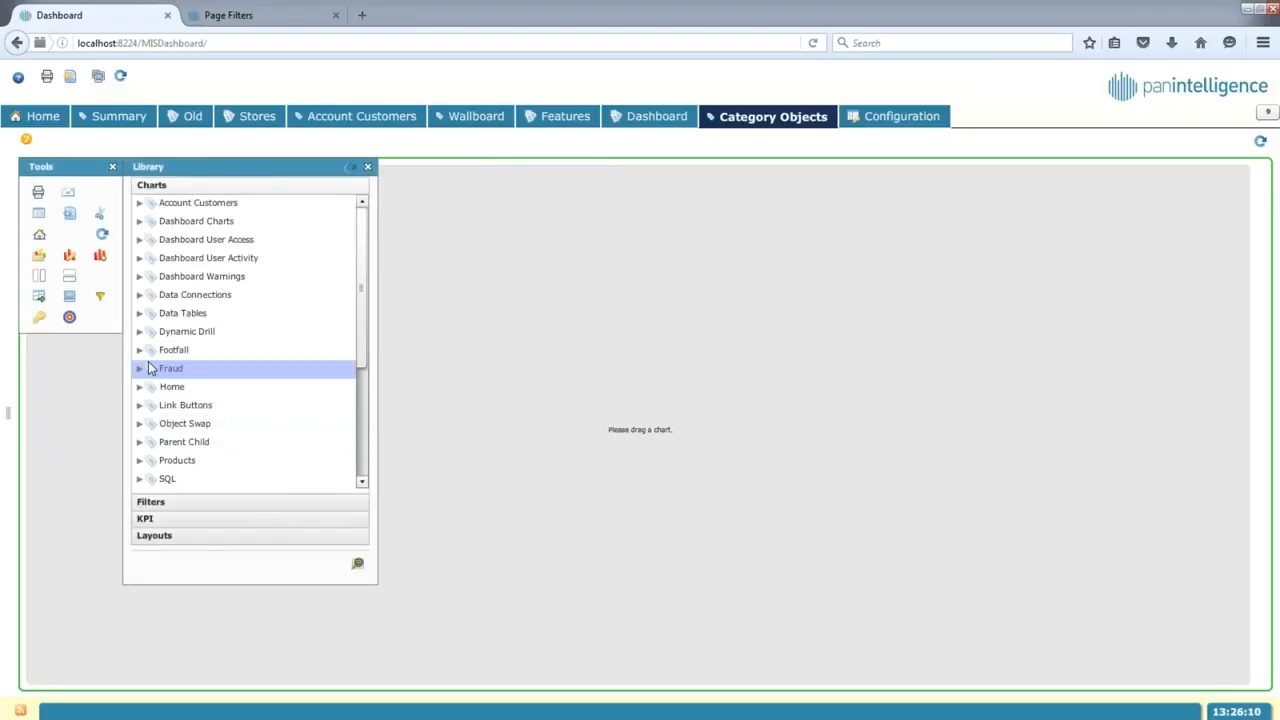
click(139, 349)
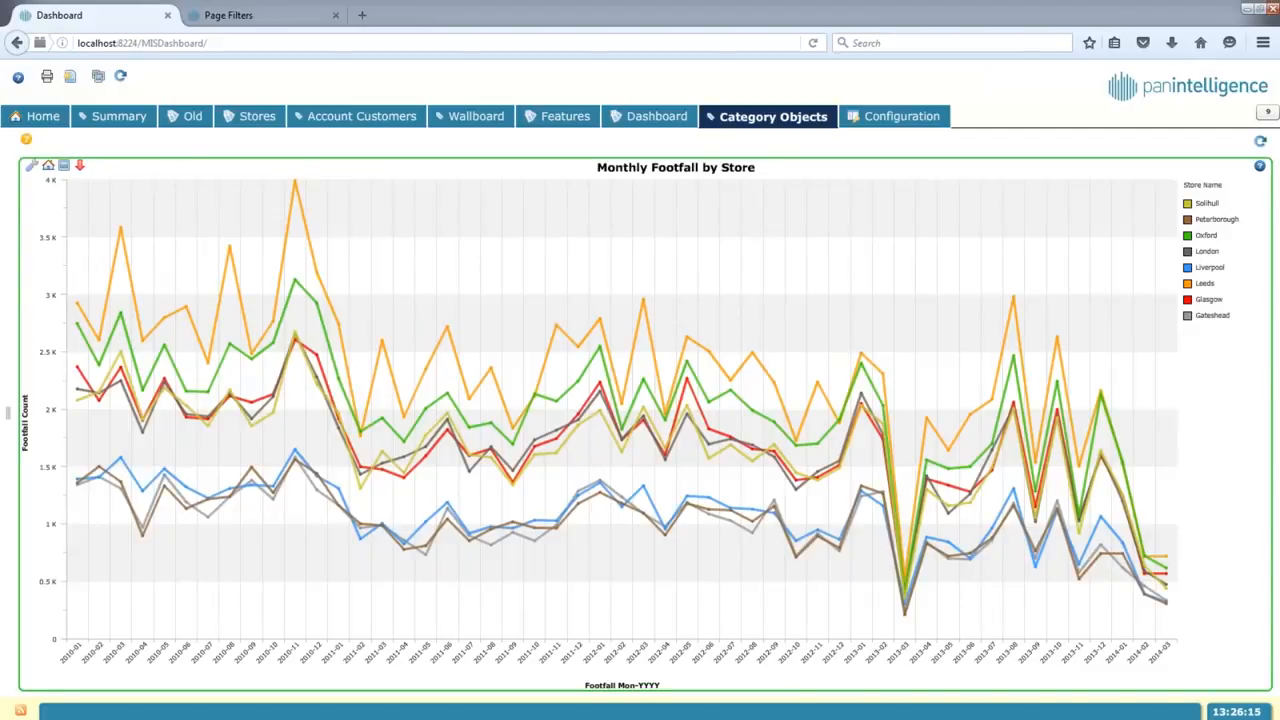
mouse_move(249, 143)
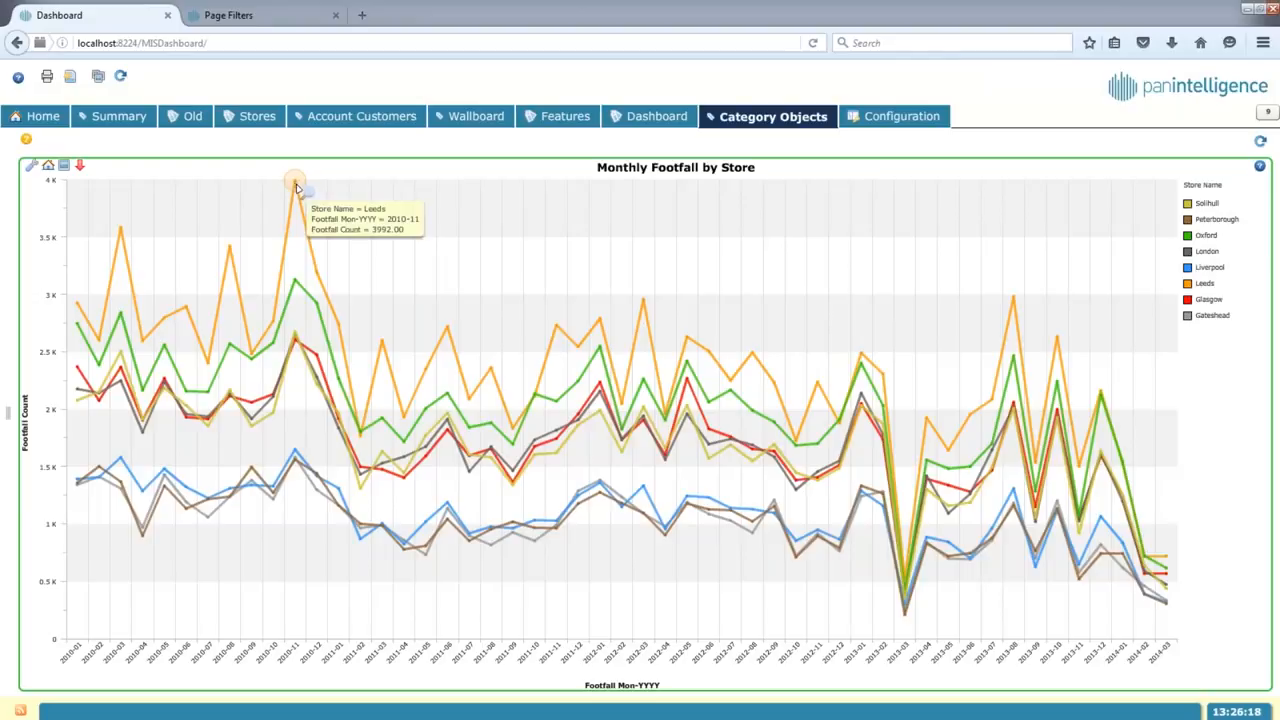
drag(560, 270, 815, 375)
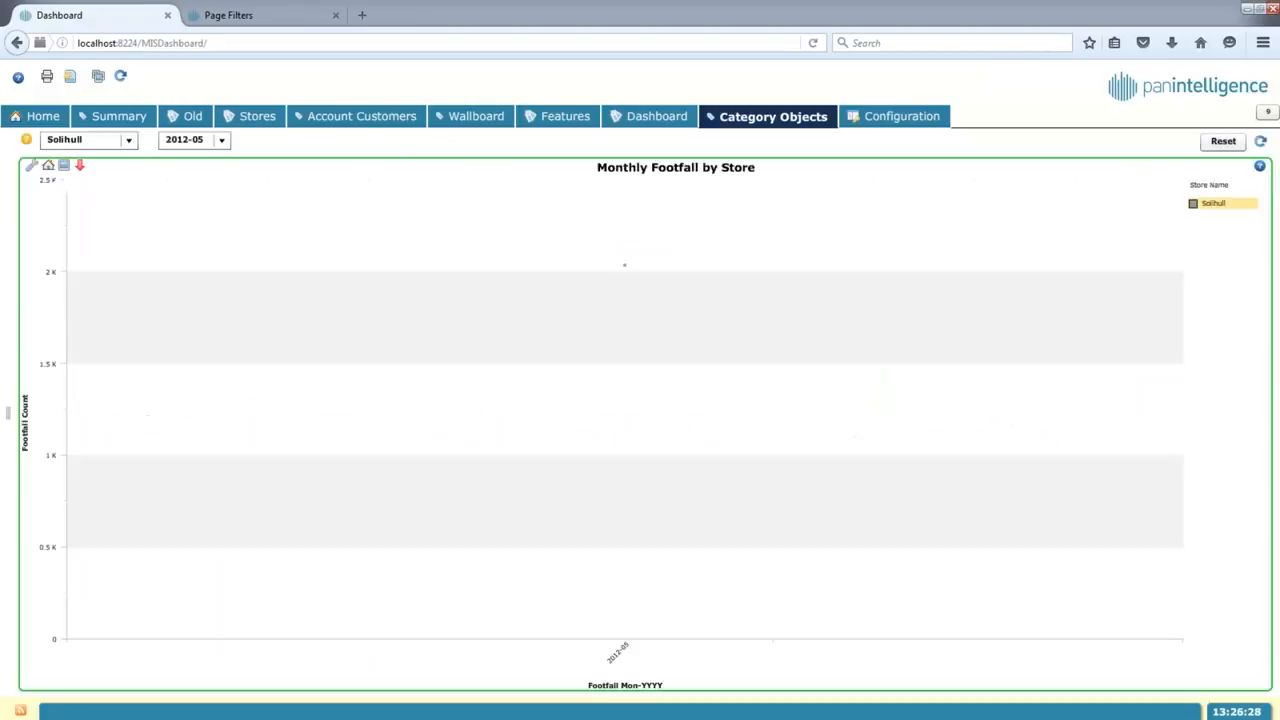
click(193, 139)
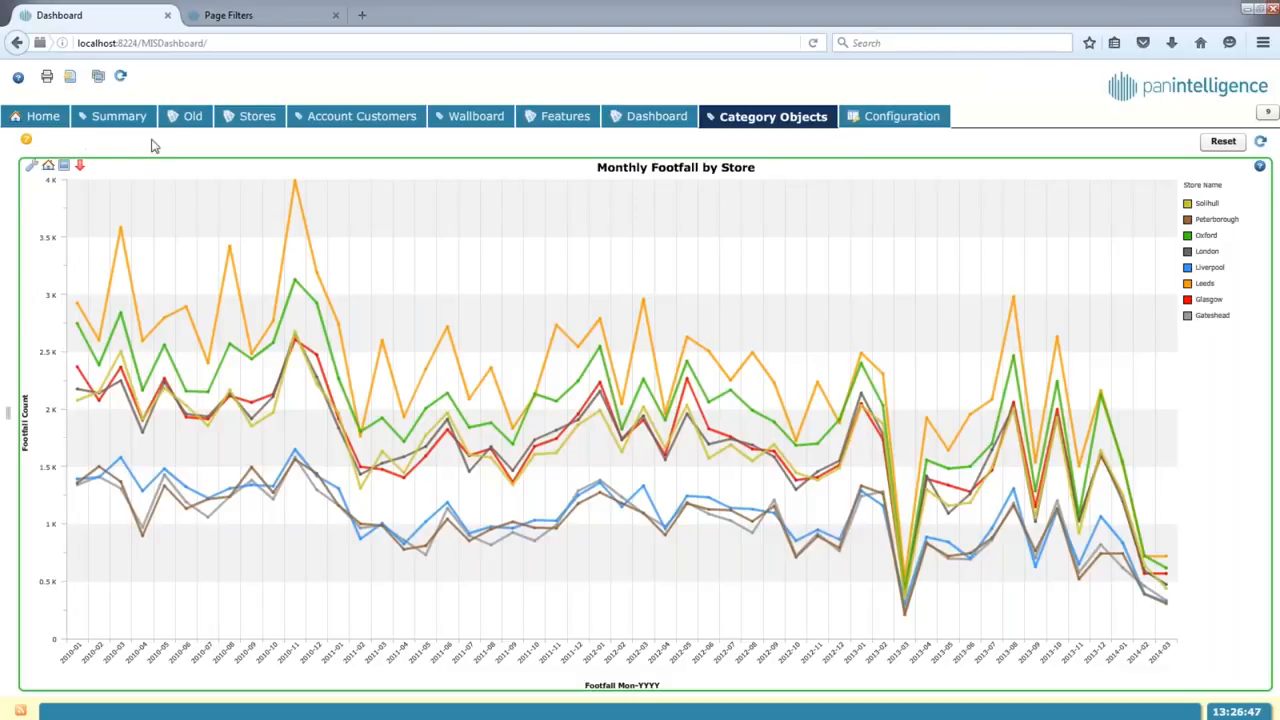
mouse_move(120, 145)
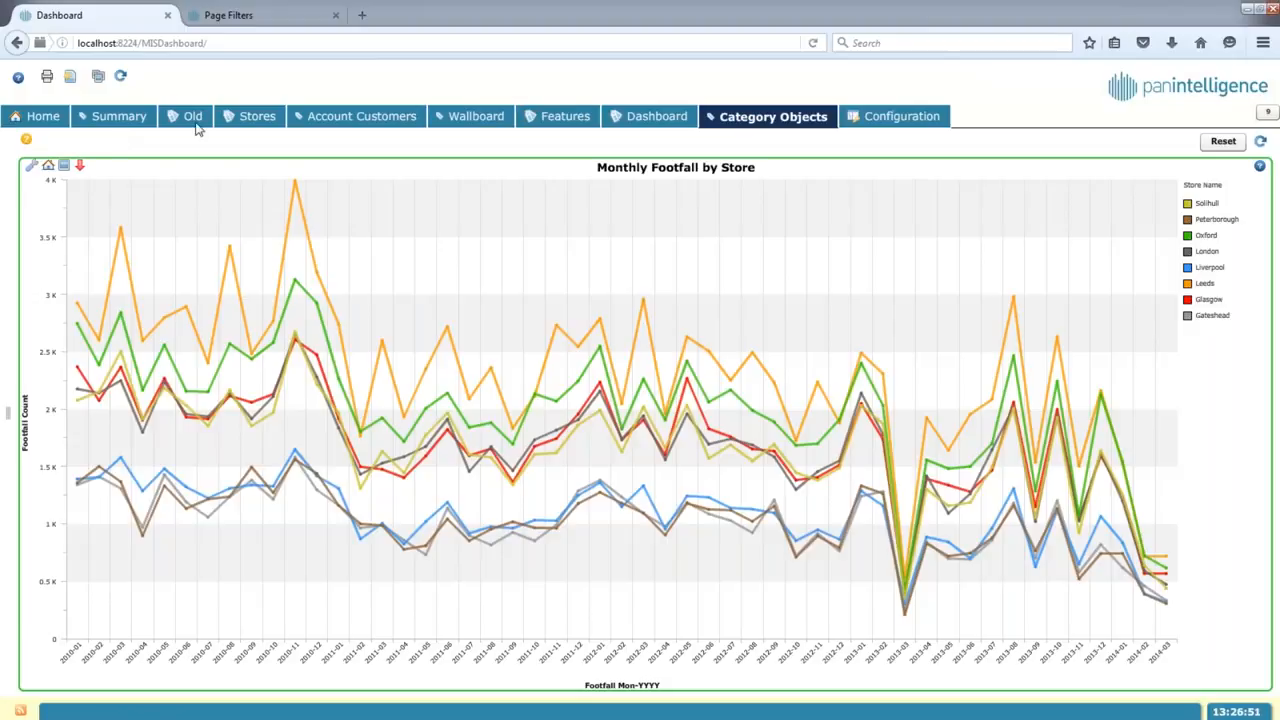
Step: Reopen Configuration, select the Category Objects category and expand the retail_new data connection
click(893, 116)
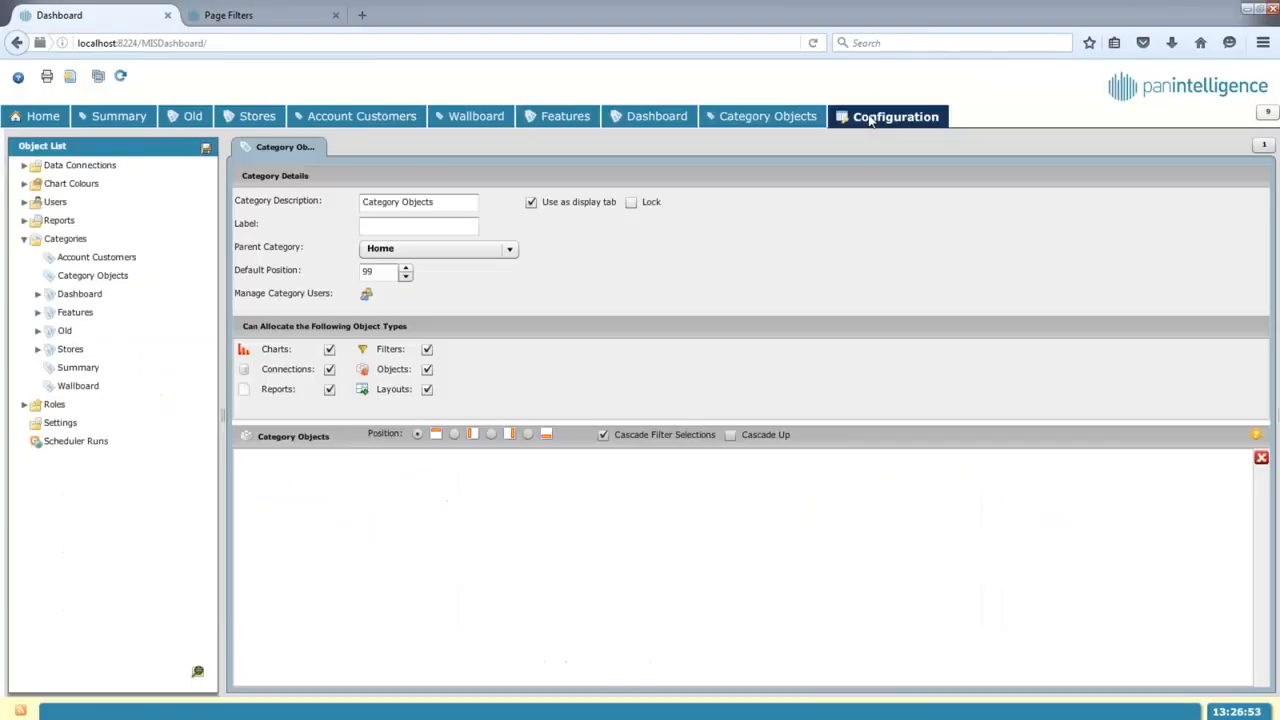
mouse_move(320, 147)
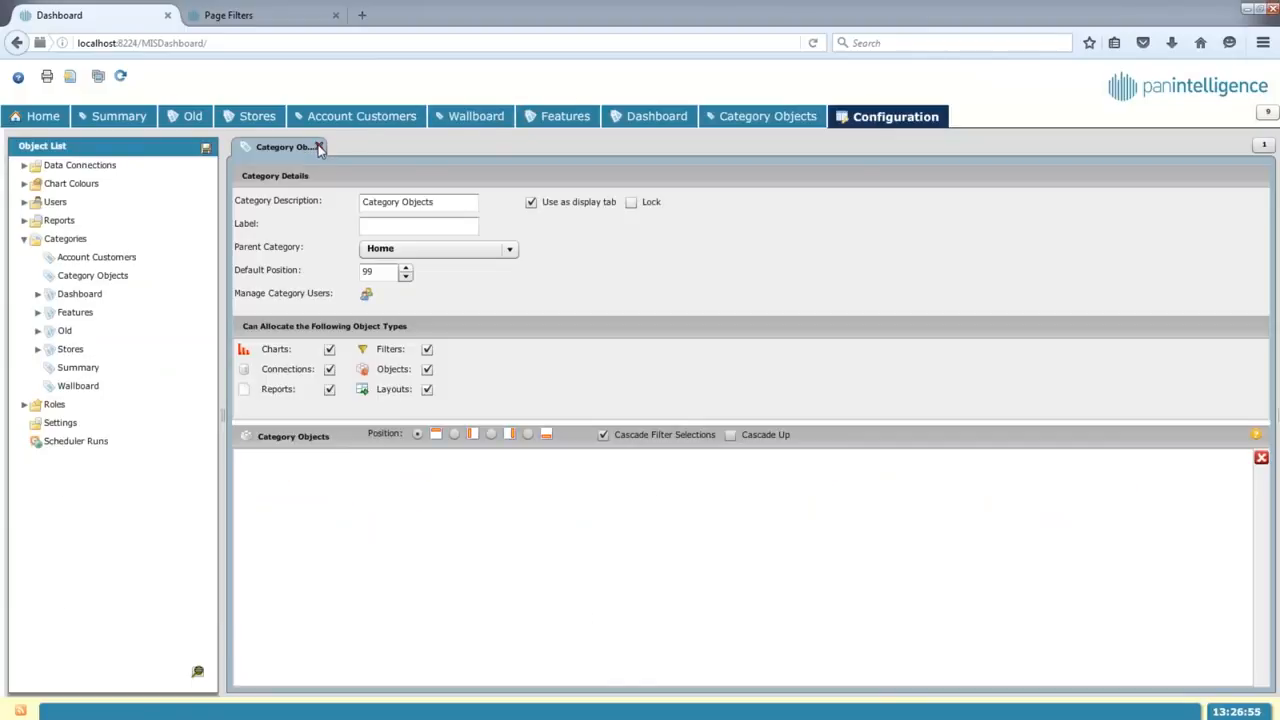
click(93, 275)
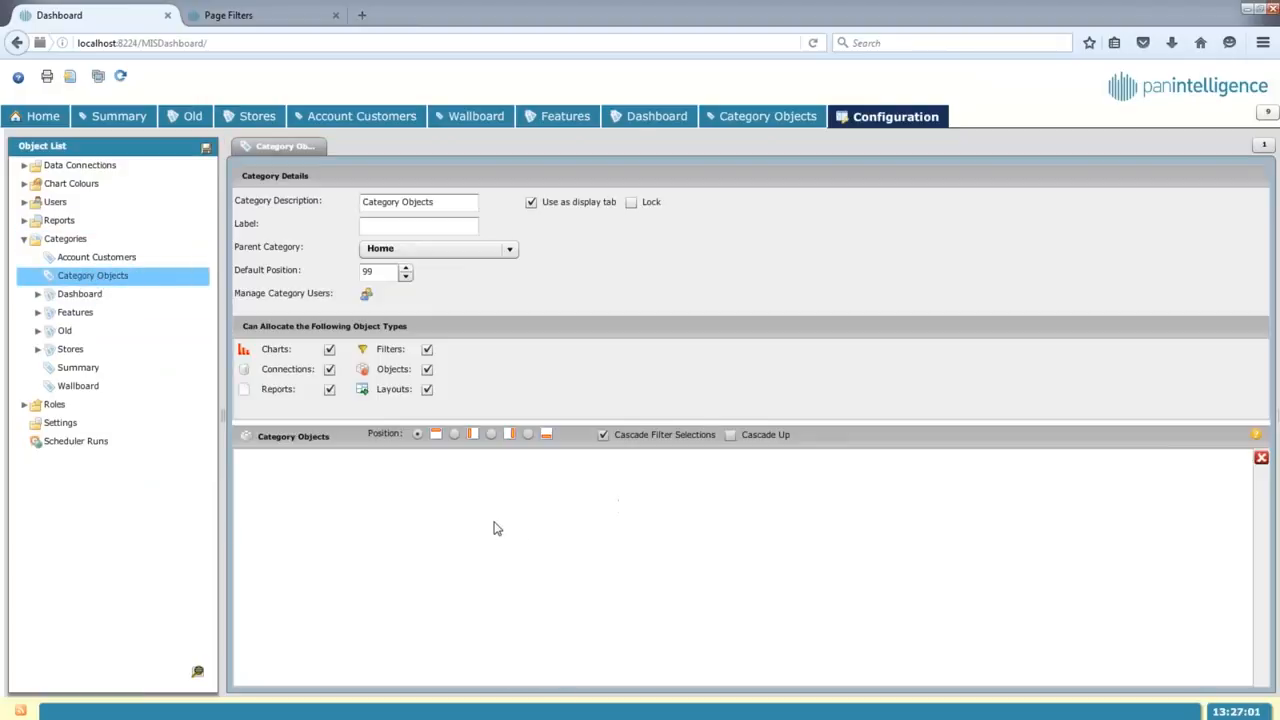
click(24, 165)
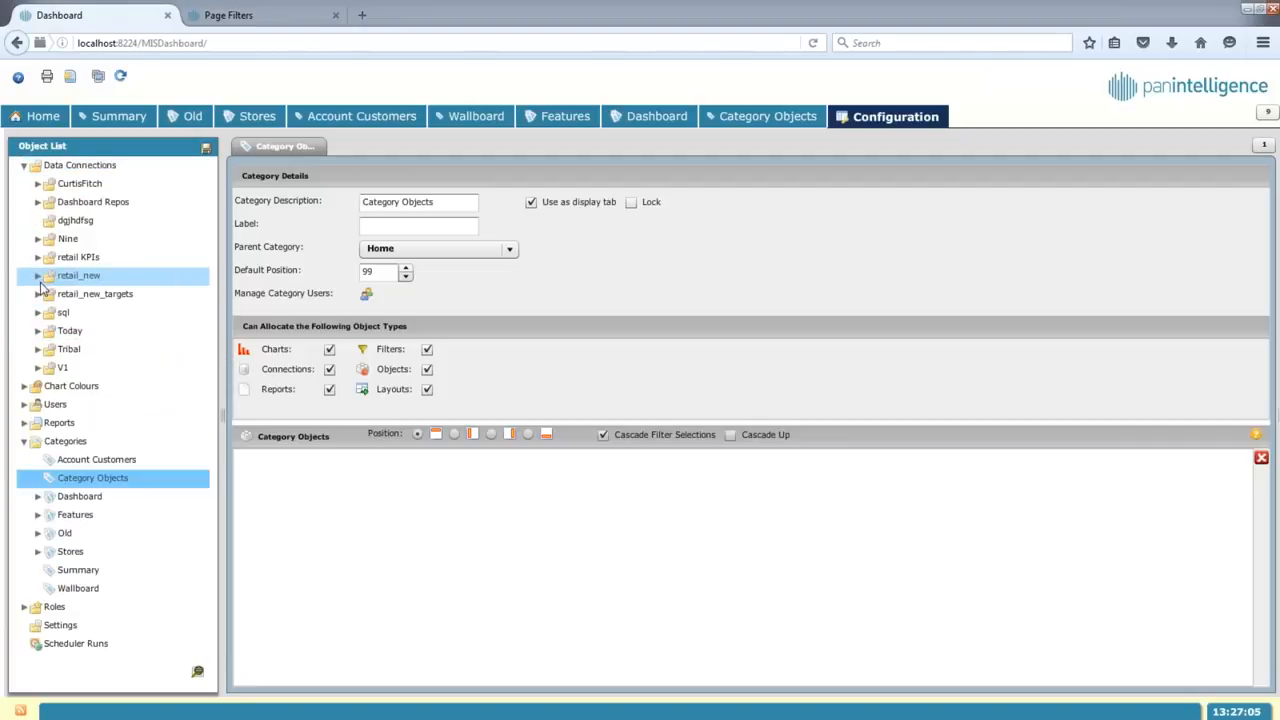
click(37, 275)
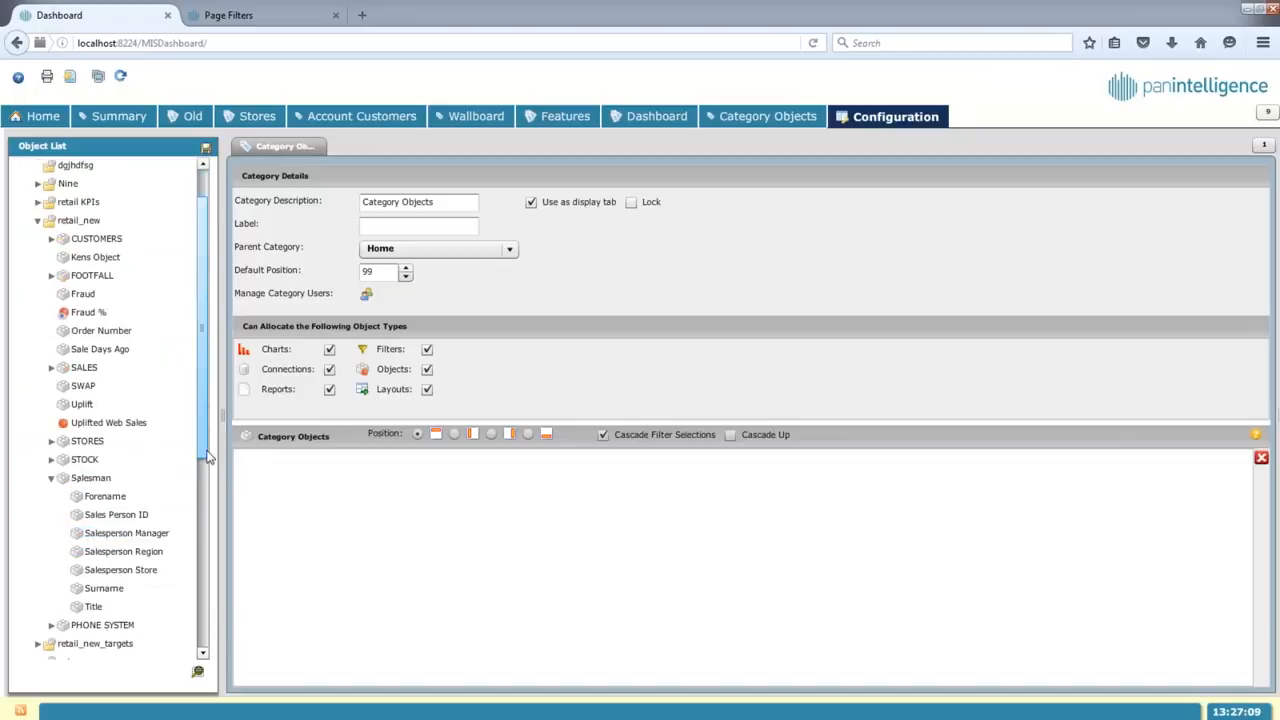
Step: Add Store Name and Salesman from STORES as droplist filters, then rebuild the dashboard tabs
scroll(down, 3)
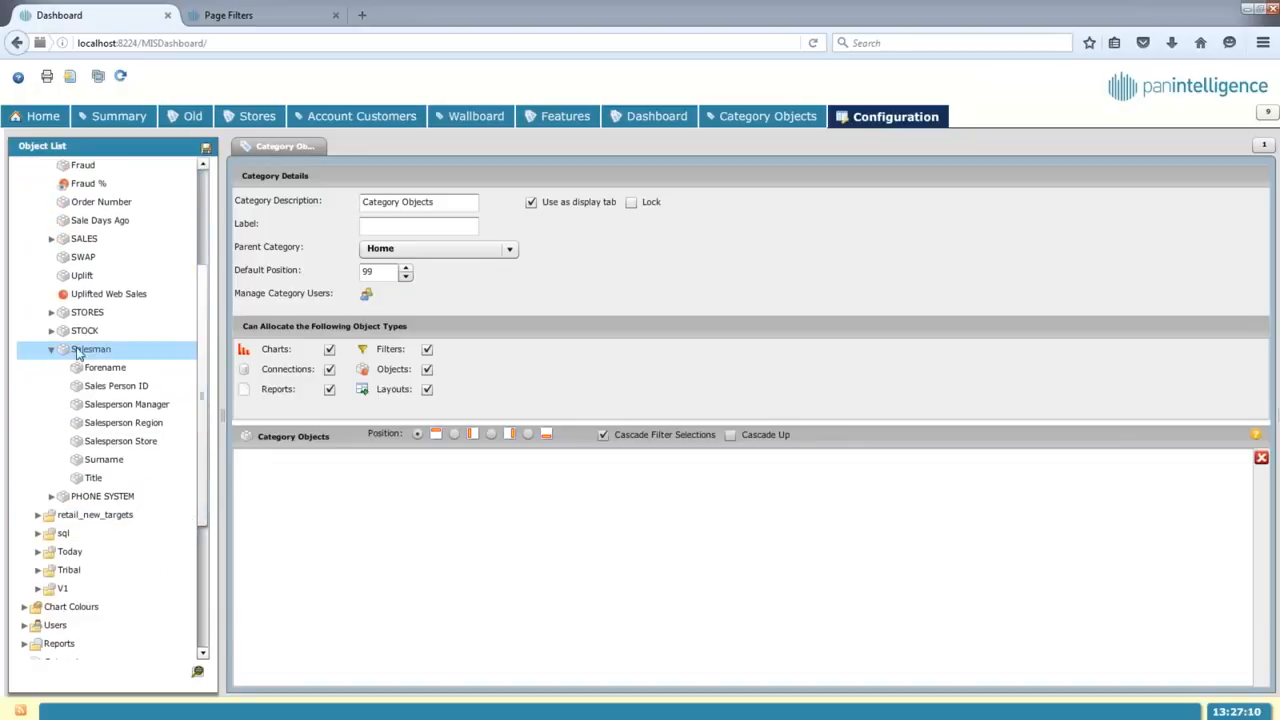
click(87, 312)
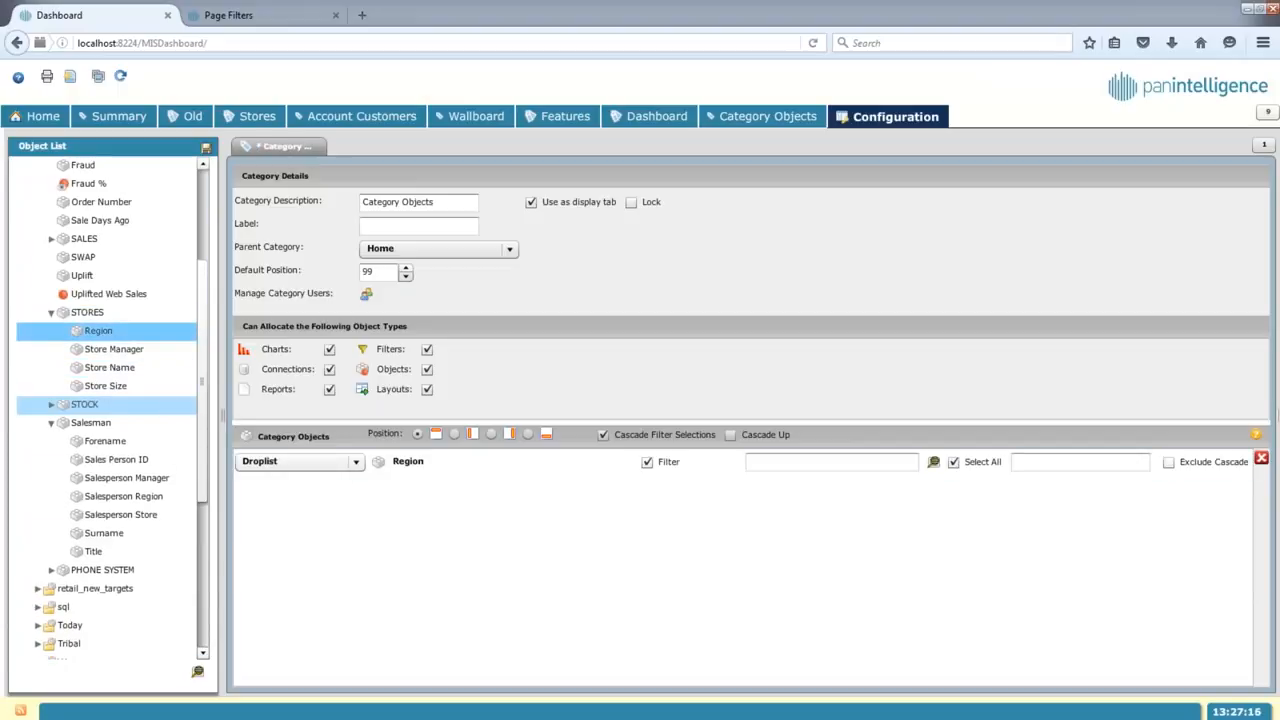
click(109, 367)
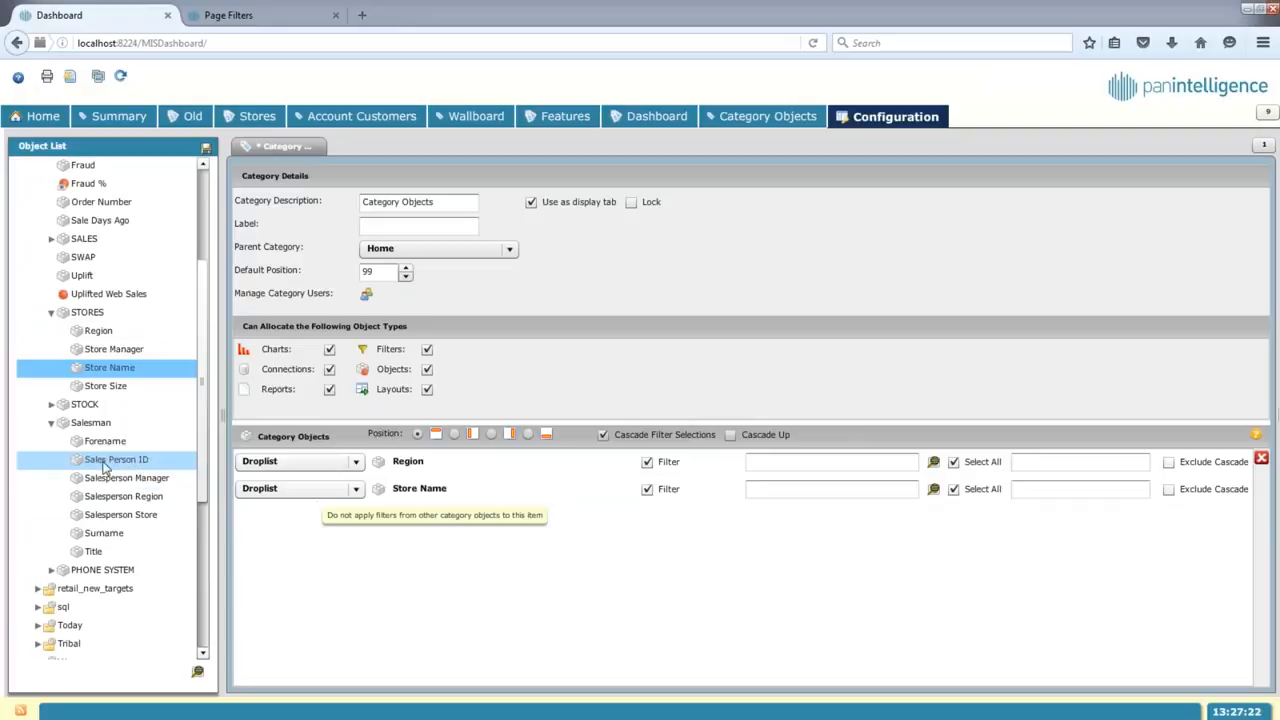
click(124, 496)
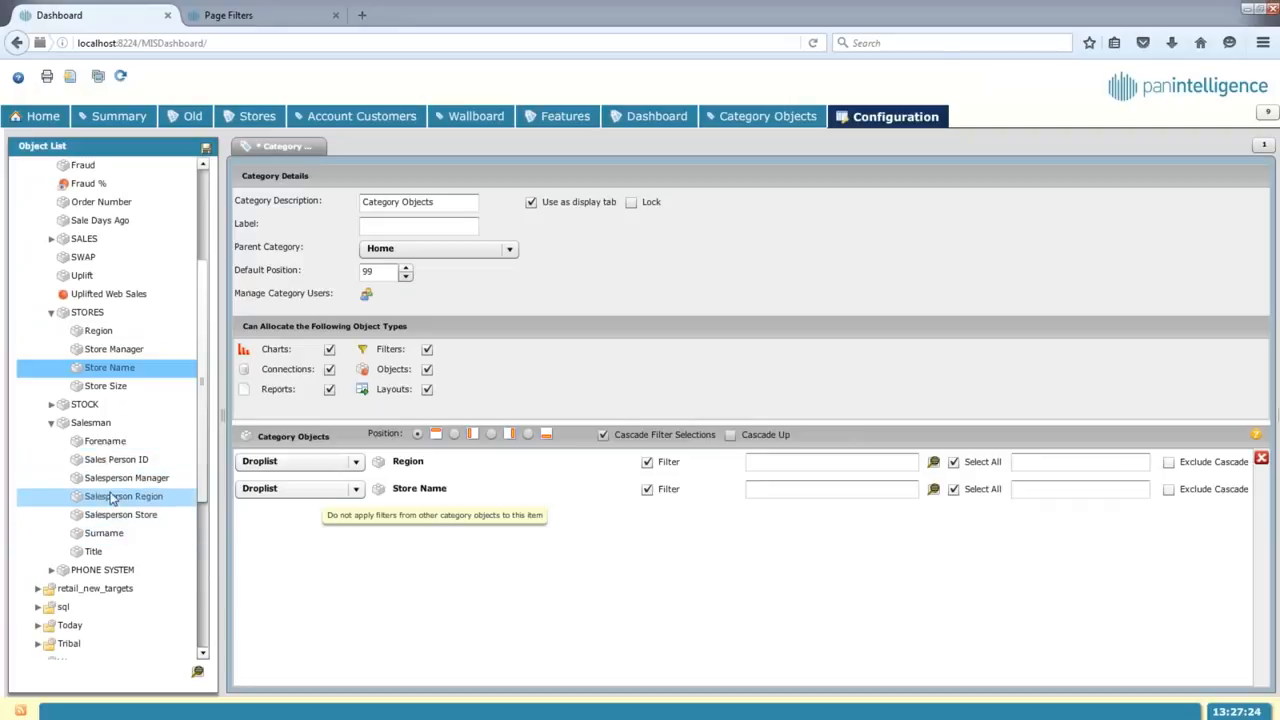
mouse_move(105, 441)
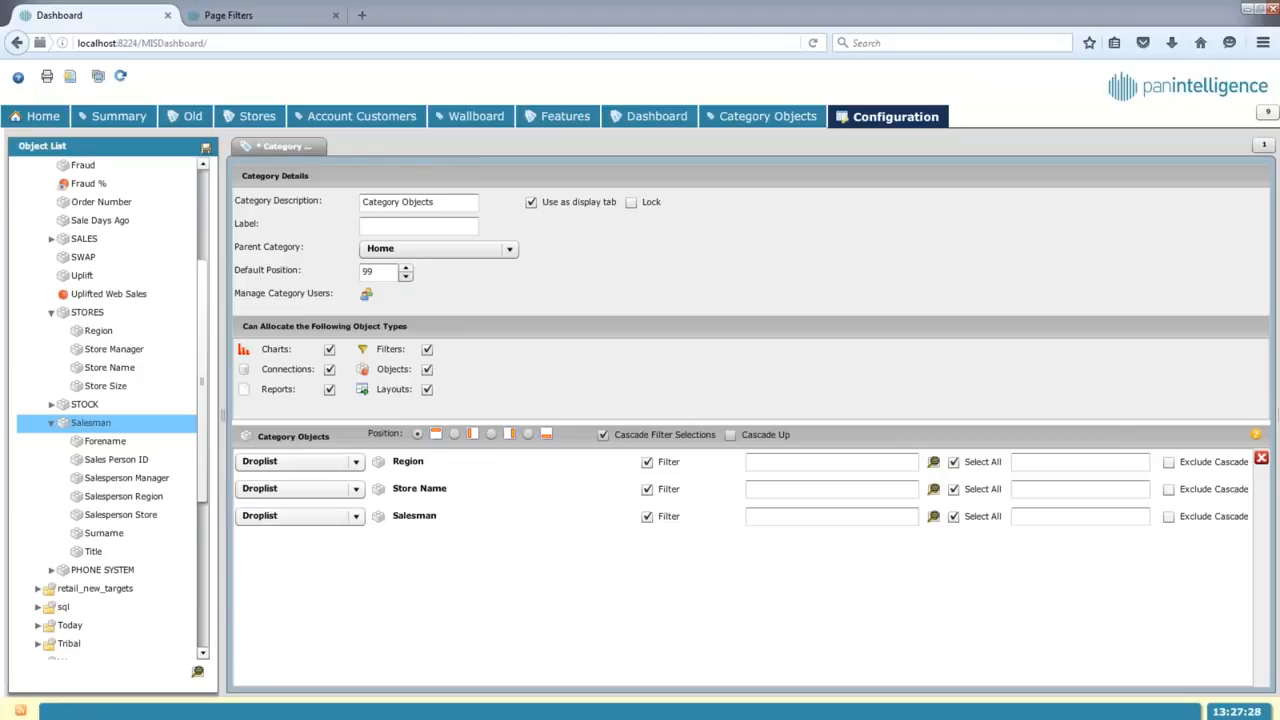
mouse_move(565, 385)
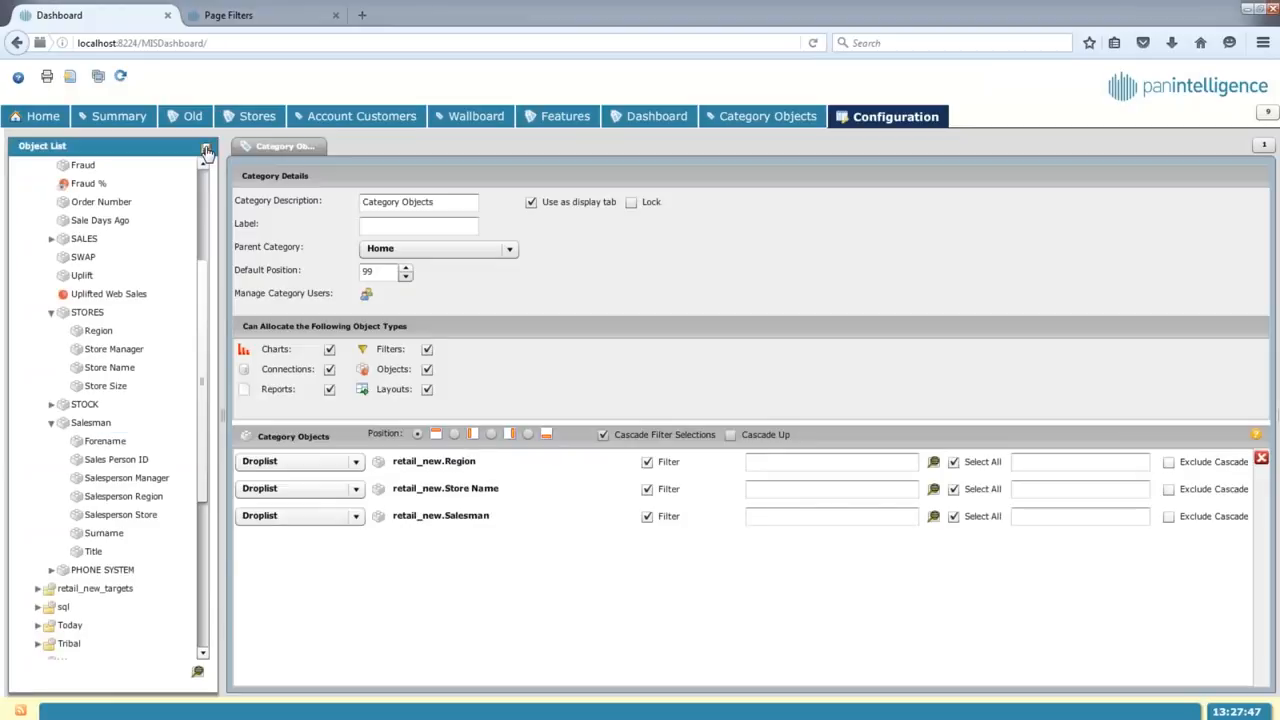
mouse_move(71, 76)
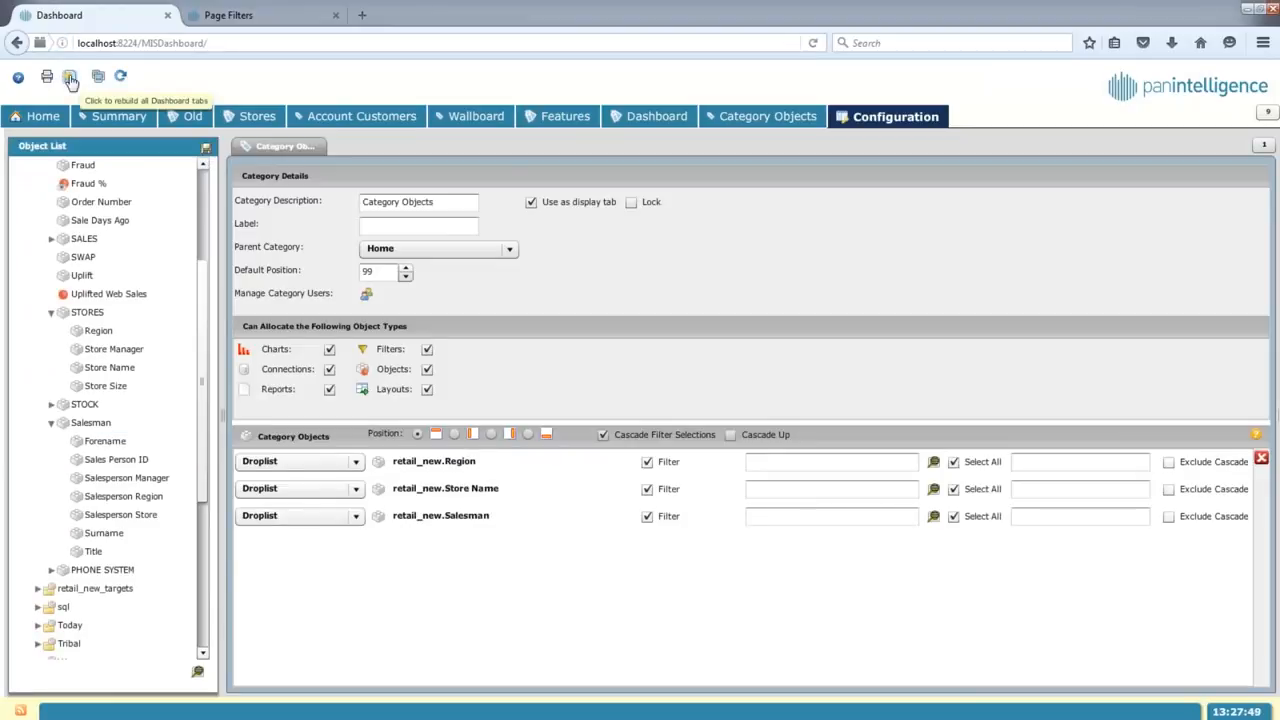
click(70, 77)
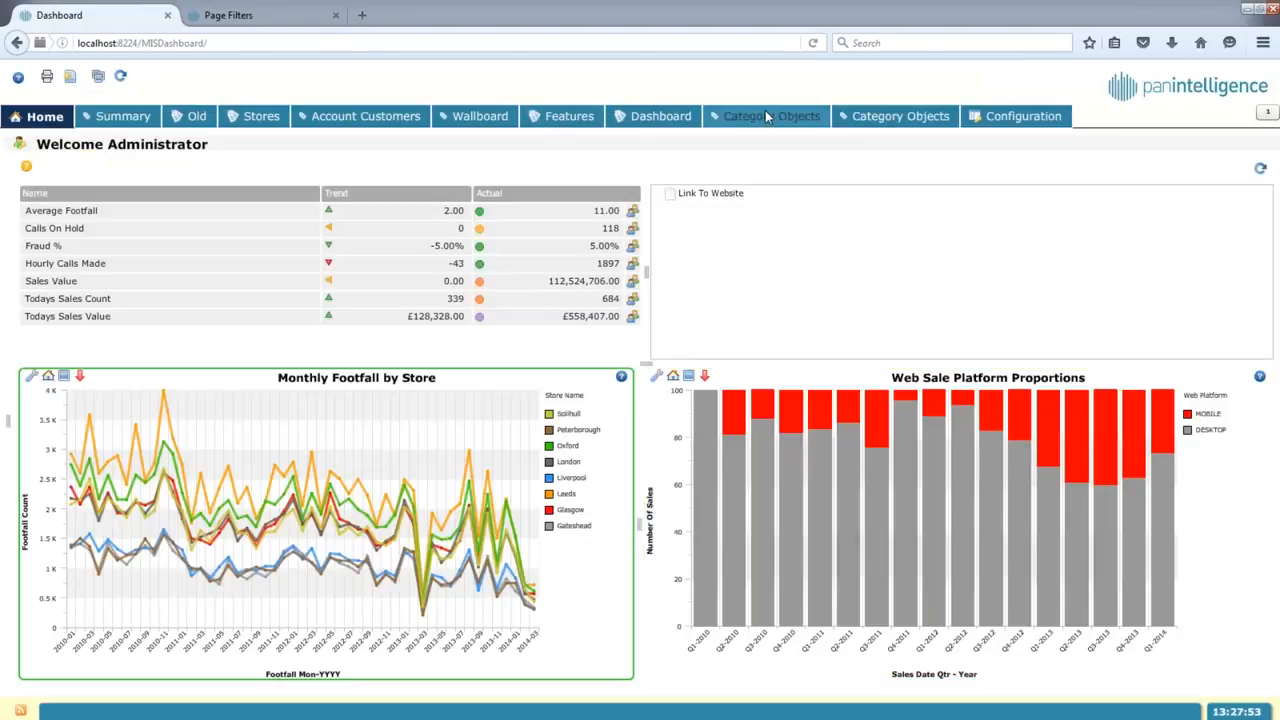
Step: On the Category Objects tab, filter to Midlands and browse stores, then reset filters and dates
click(772, 116)
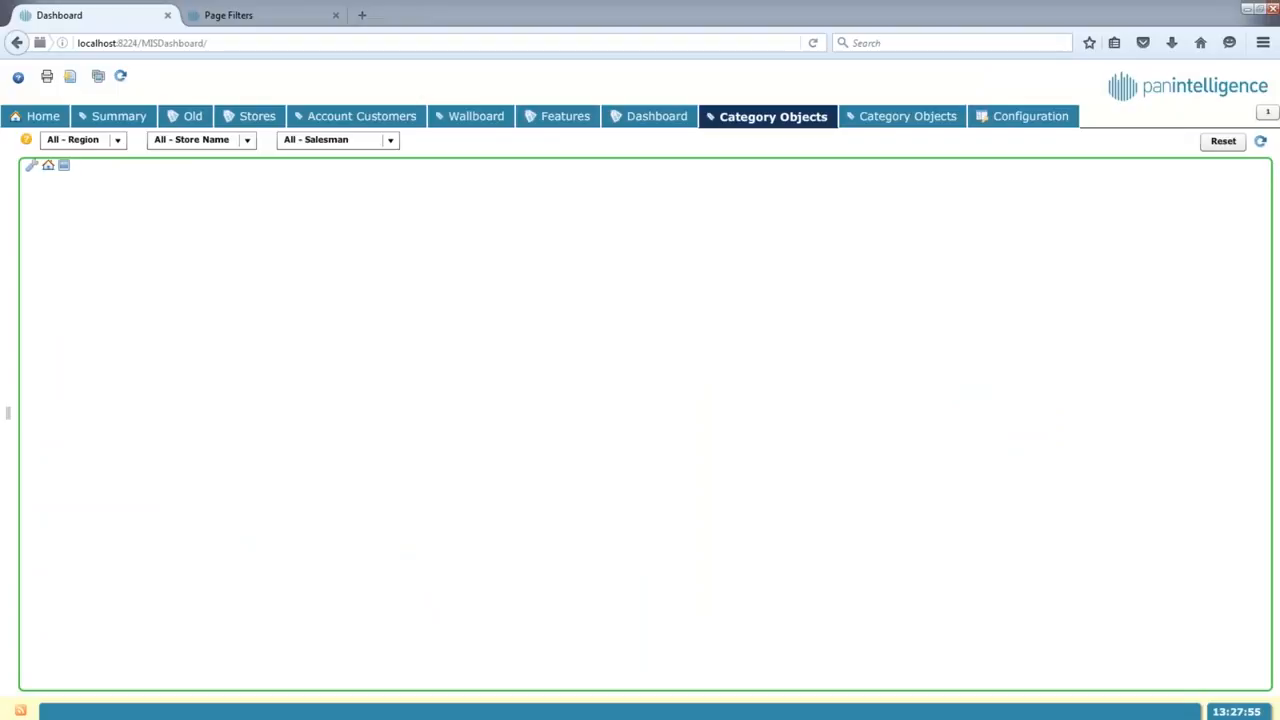
click(901, 116)
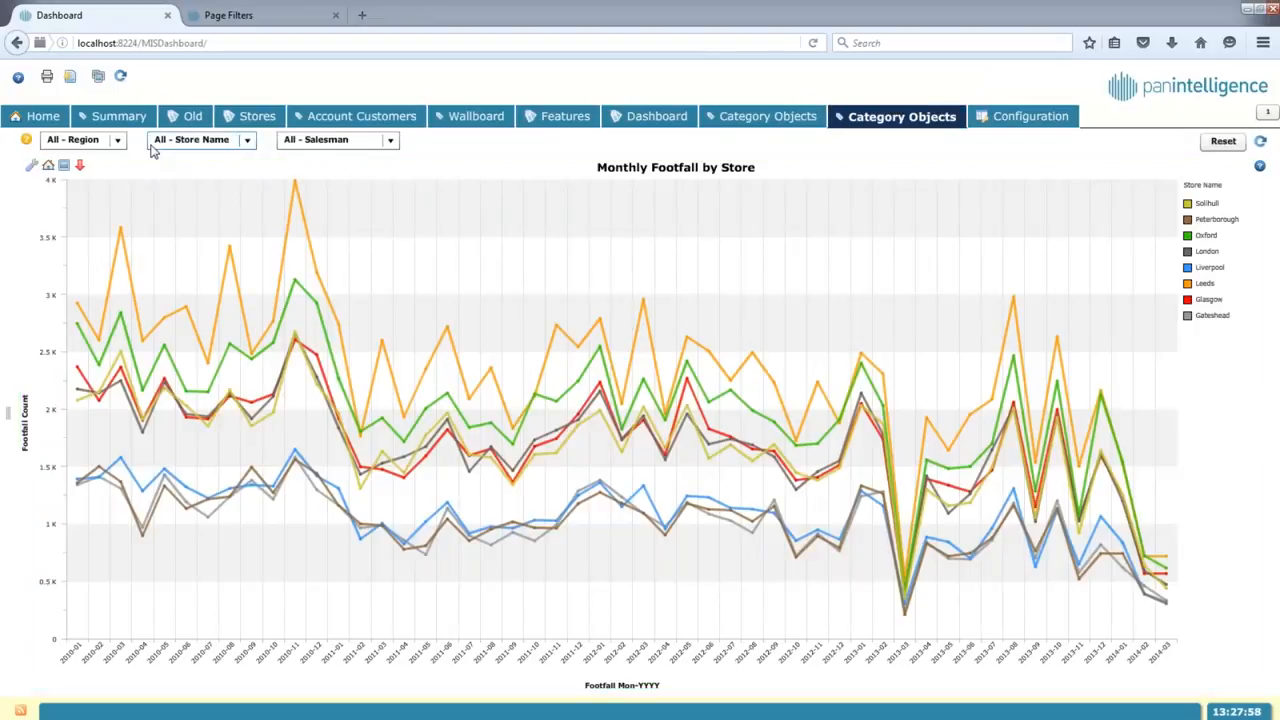
click(116, 139)
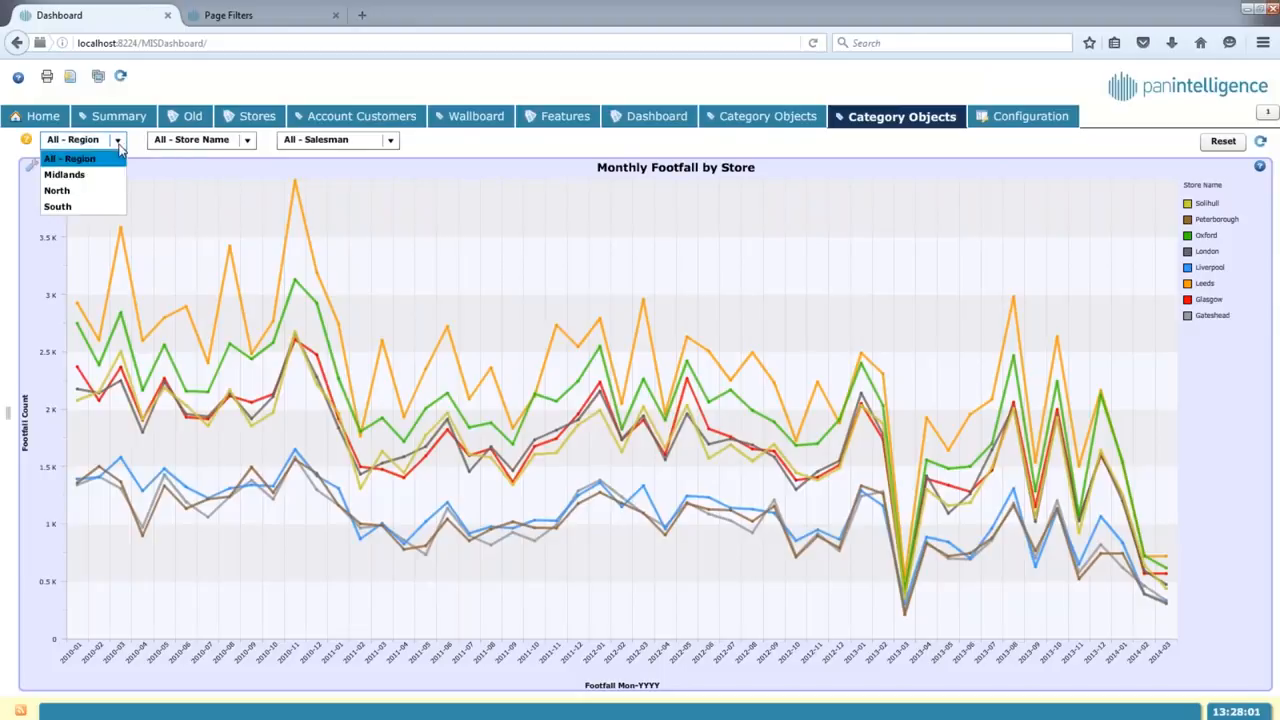
click(64, 174)
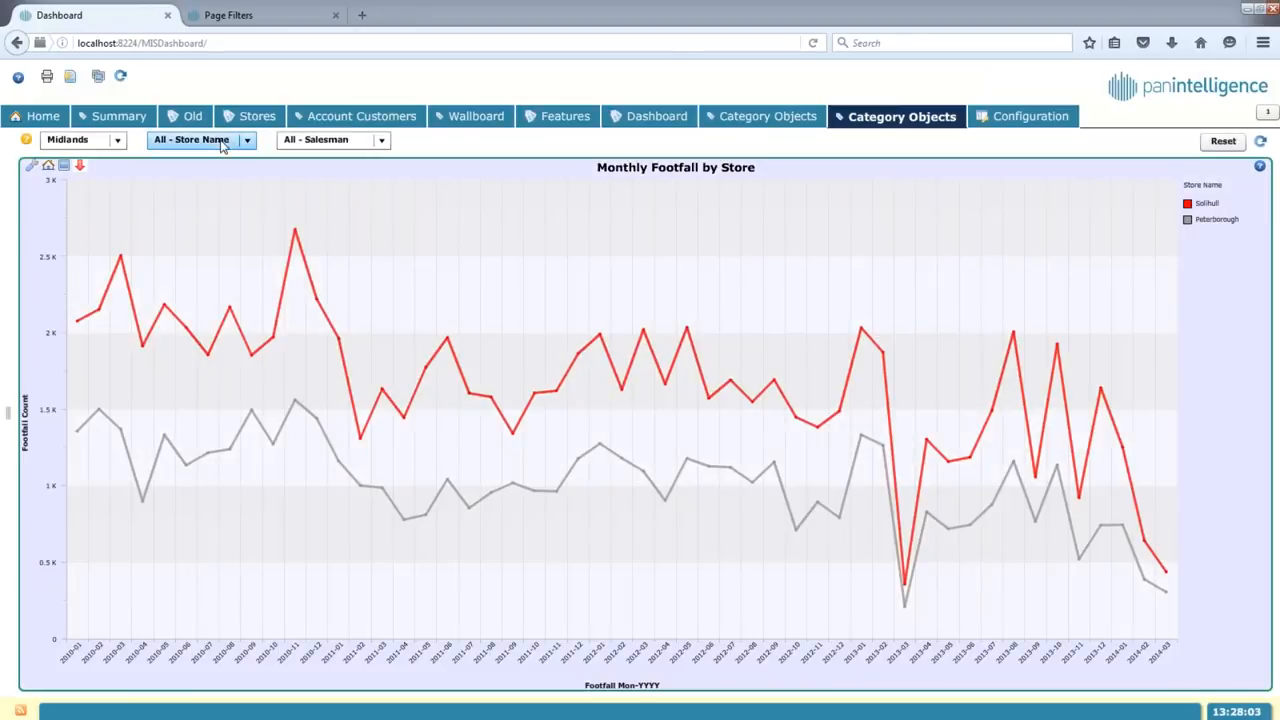
click(190, 139)
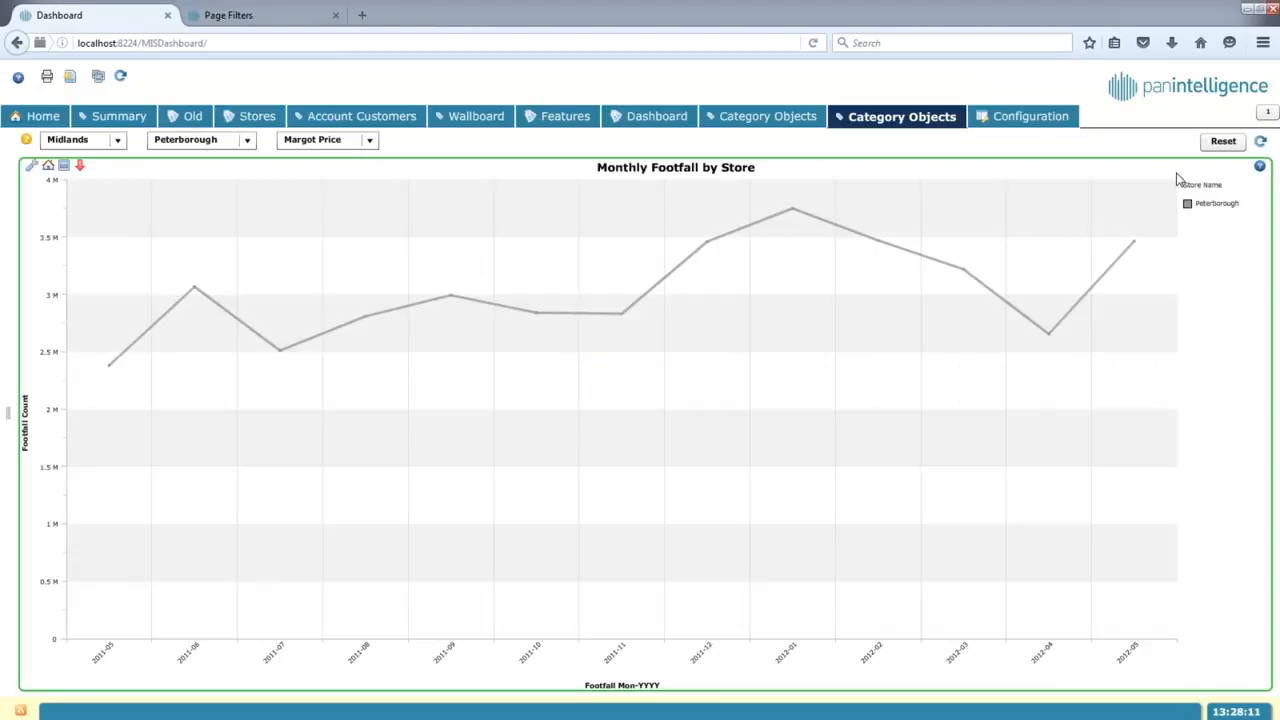
click(1223, 140)
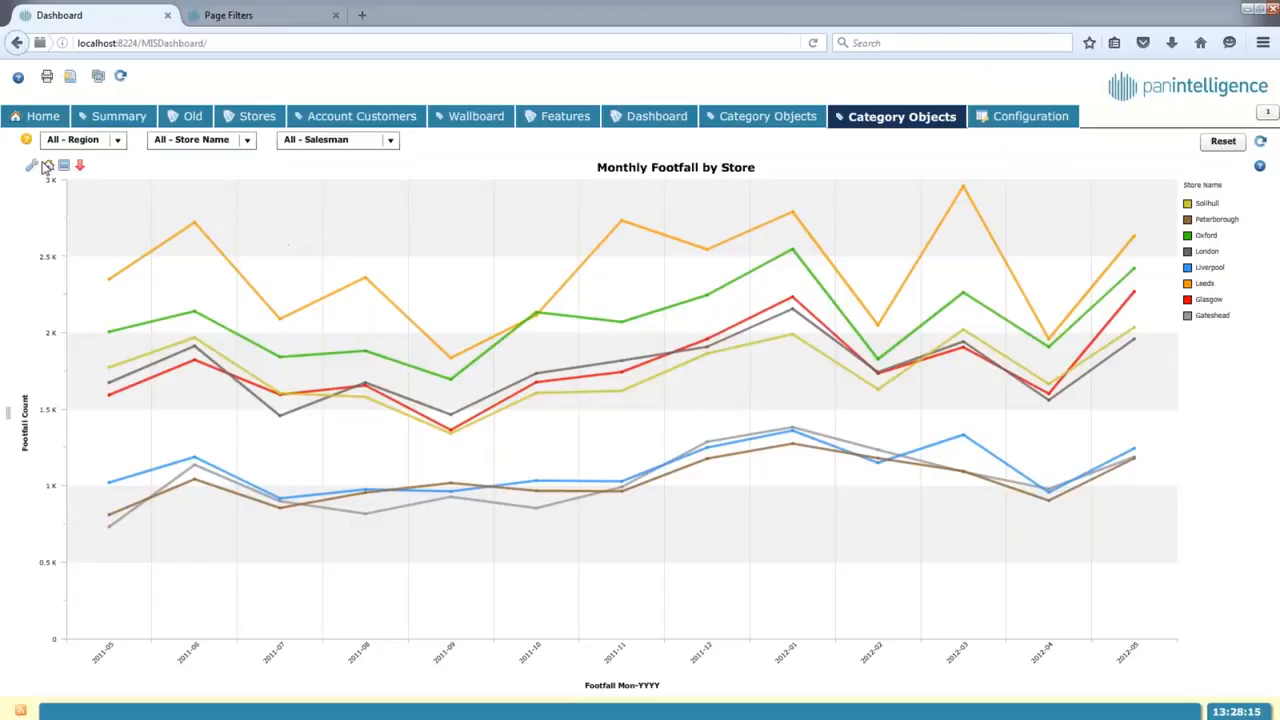
click(46, 165)
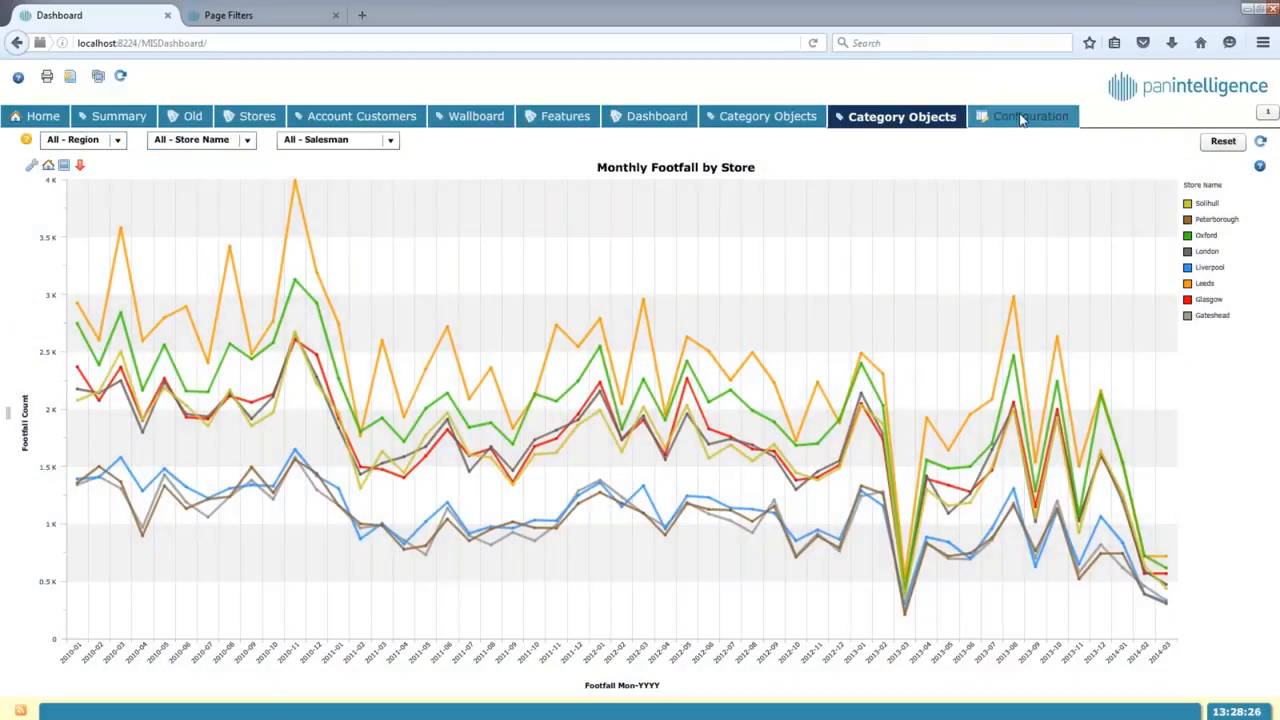
Step: Return to Configuration and open the Category Objects category settings
click(1024, 116)
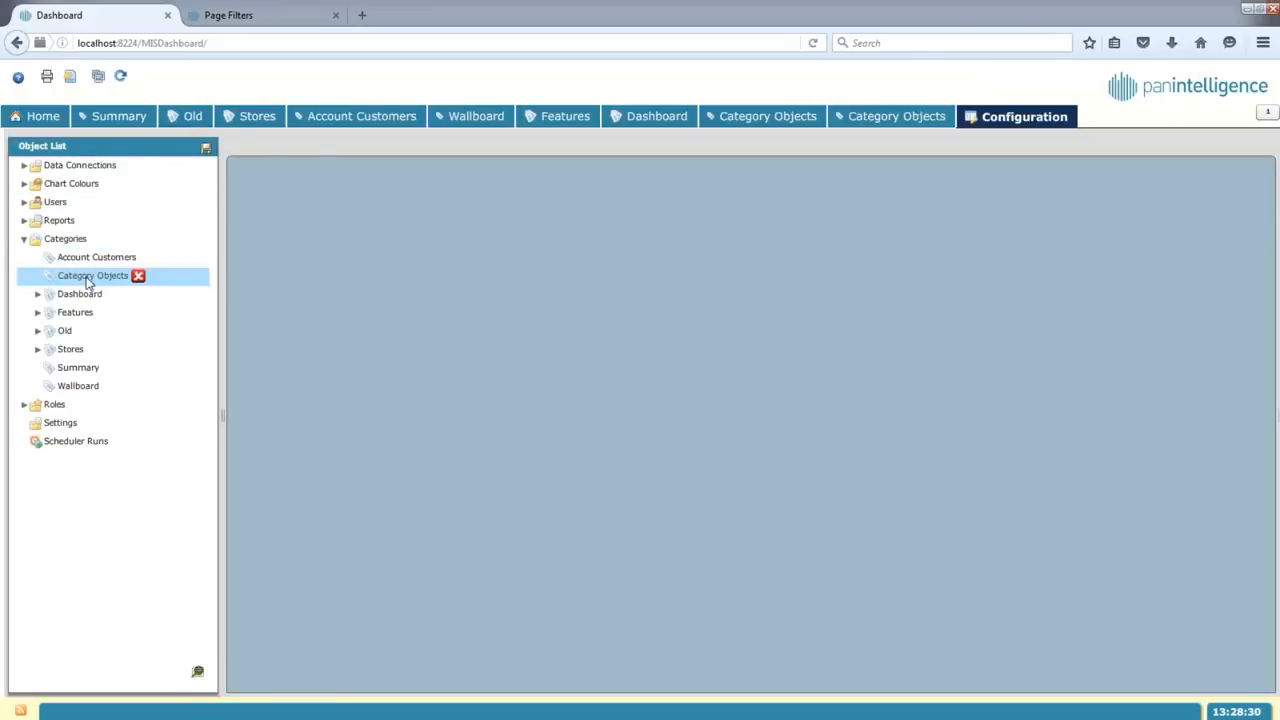
click(97, 257)
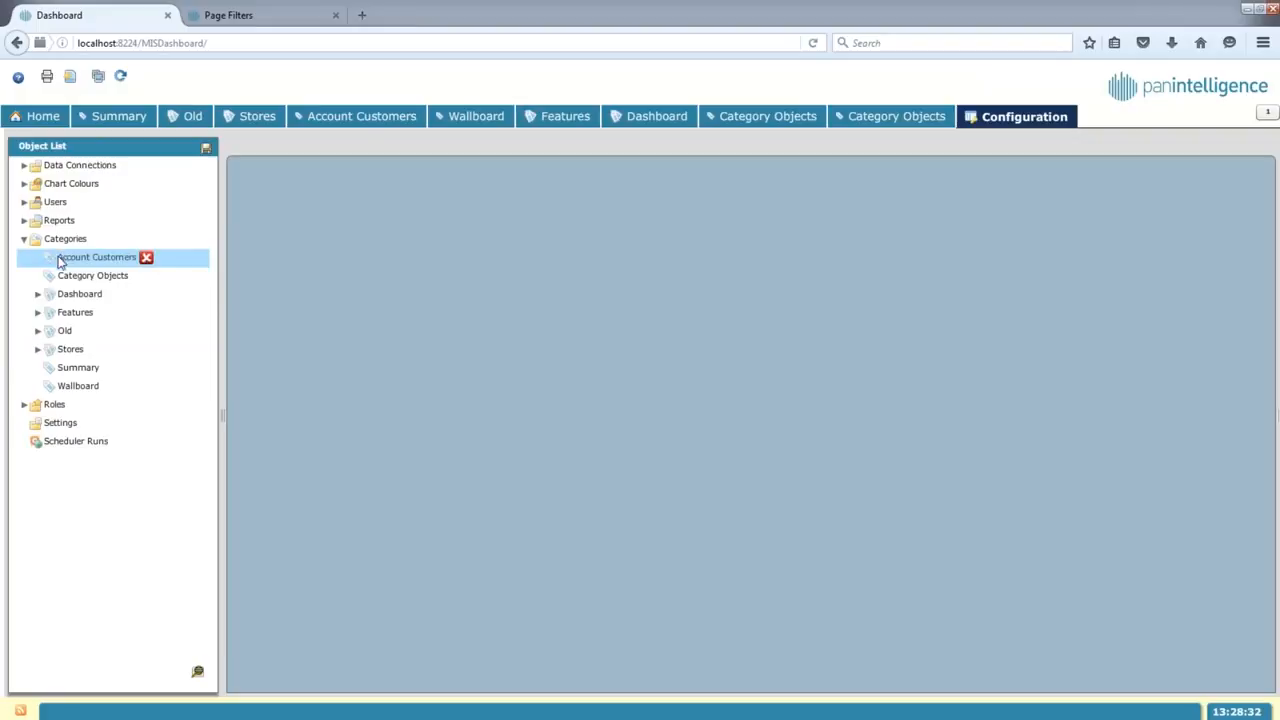
click(93, 275)
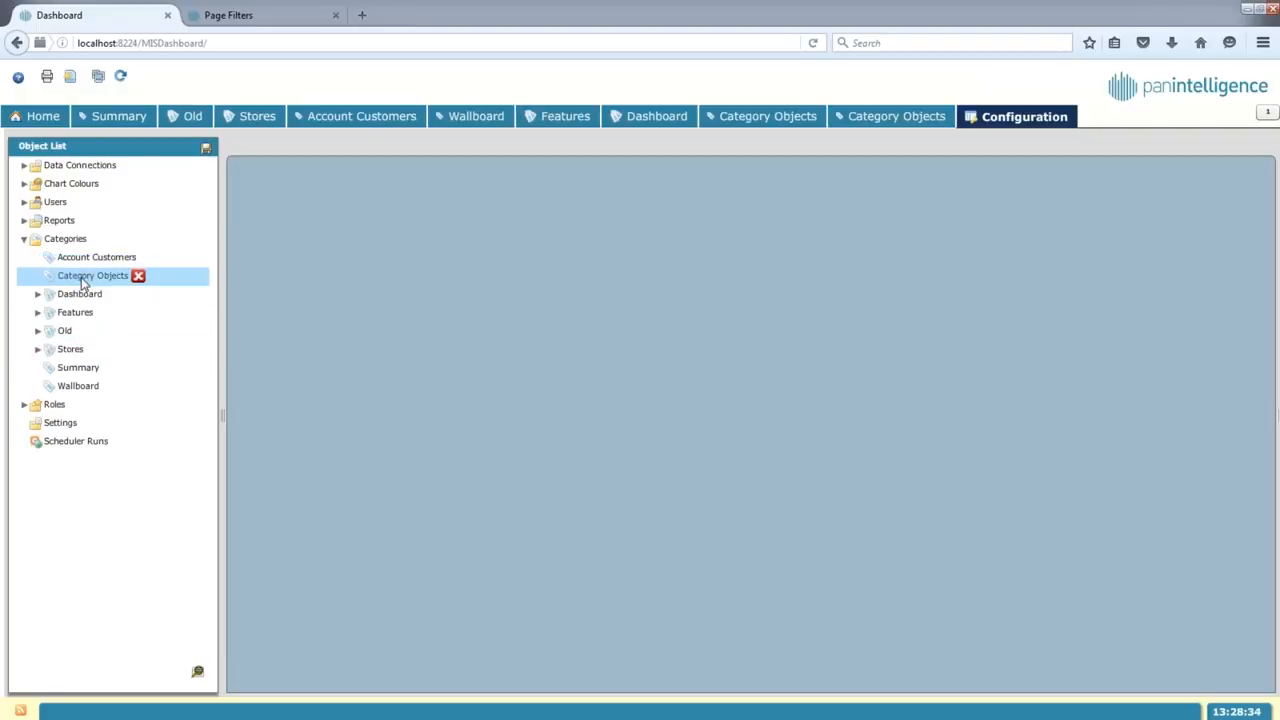
click(93, 275)
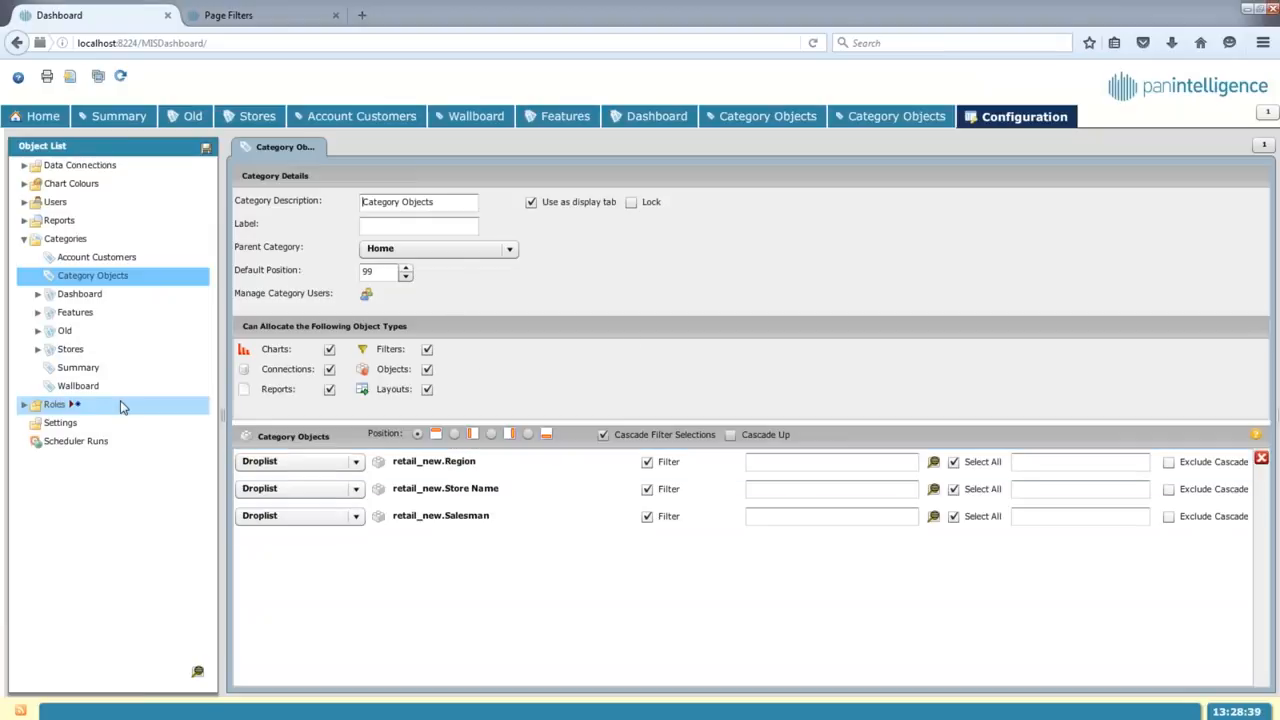
Step: Add Sales Date Mon-YYYY from retail_new's SALES objects as a filter, then rebuild dashboard tabs
click(64, 348)
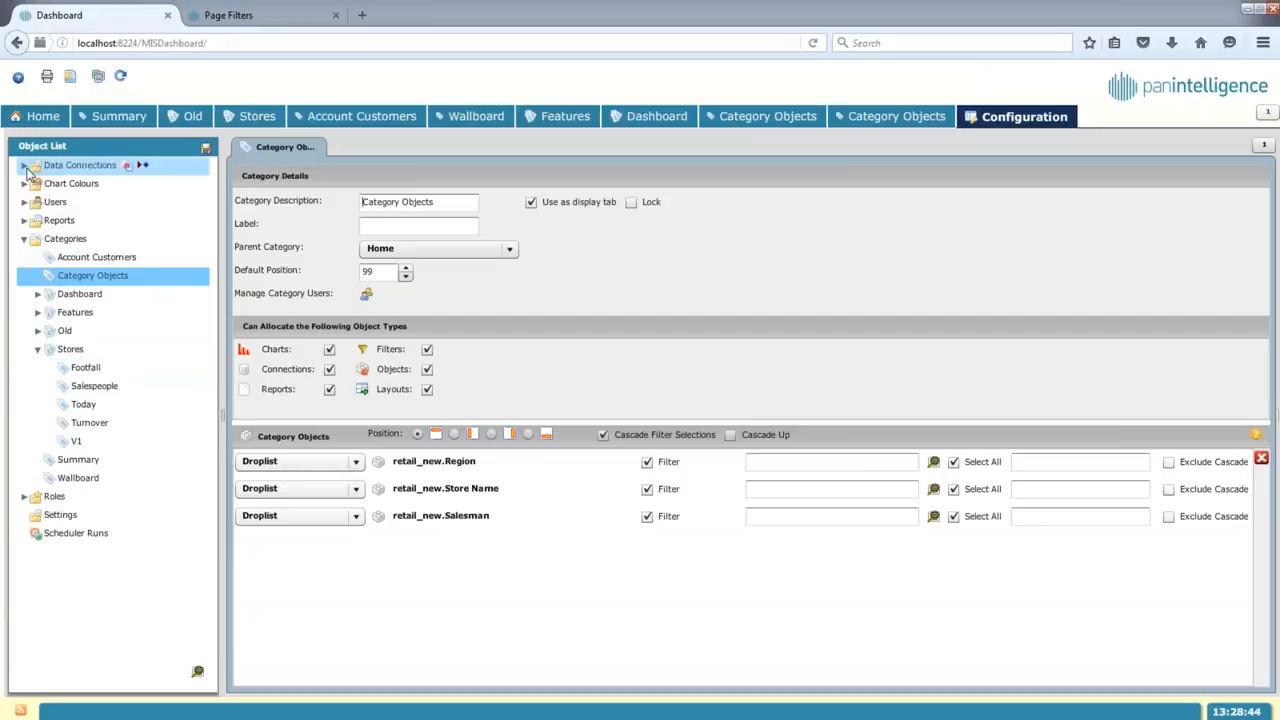
click(25, 165)
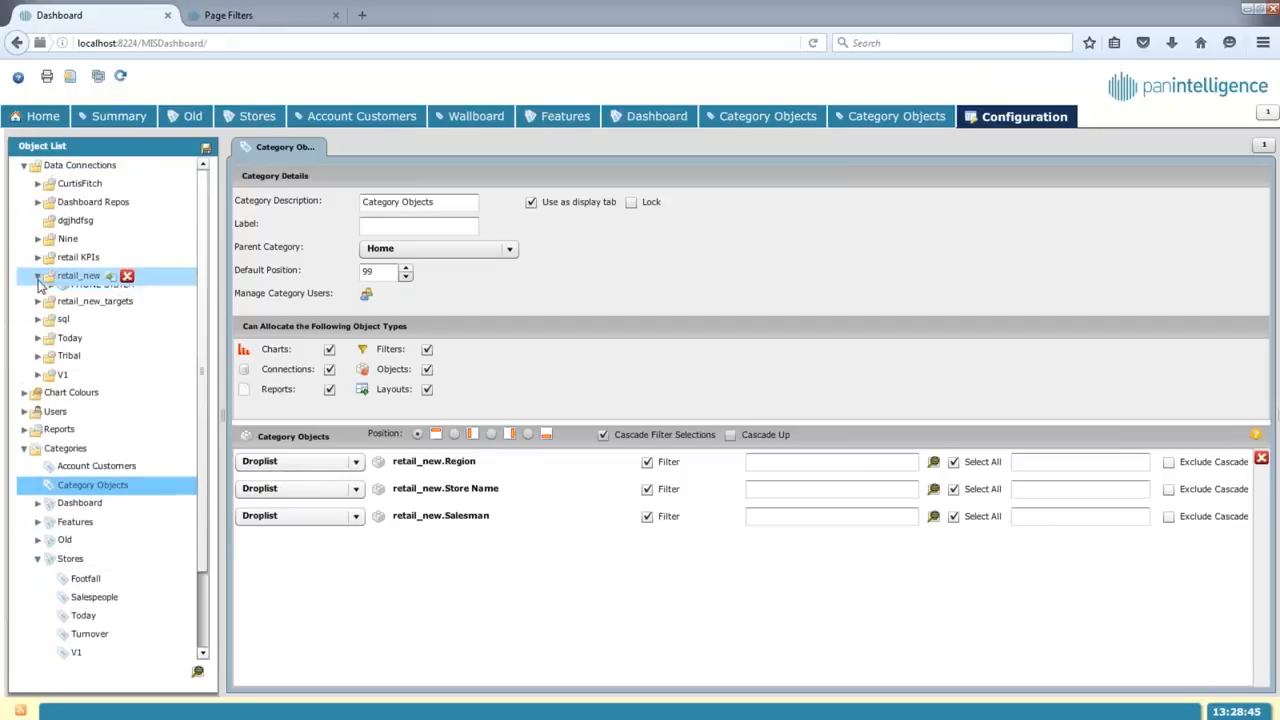
click(38, 275)
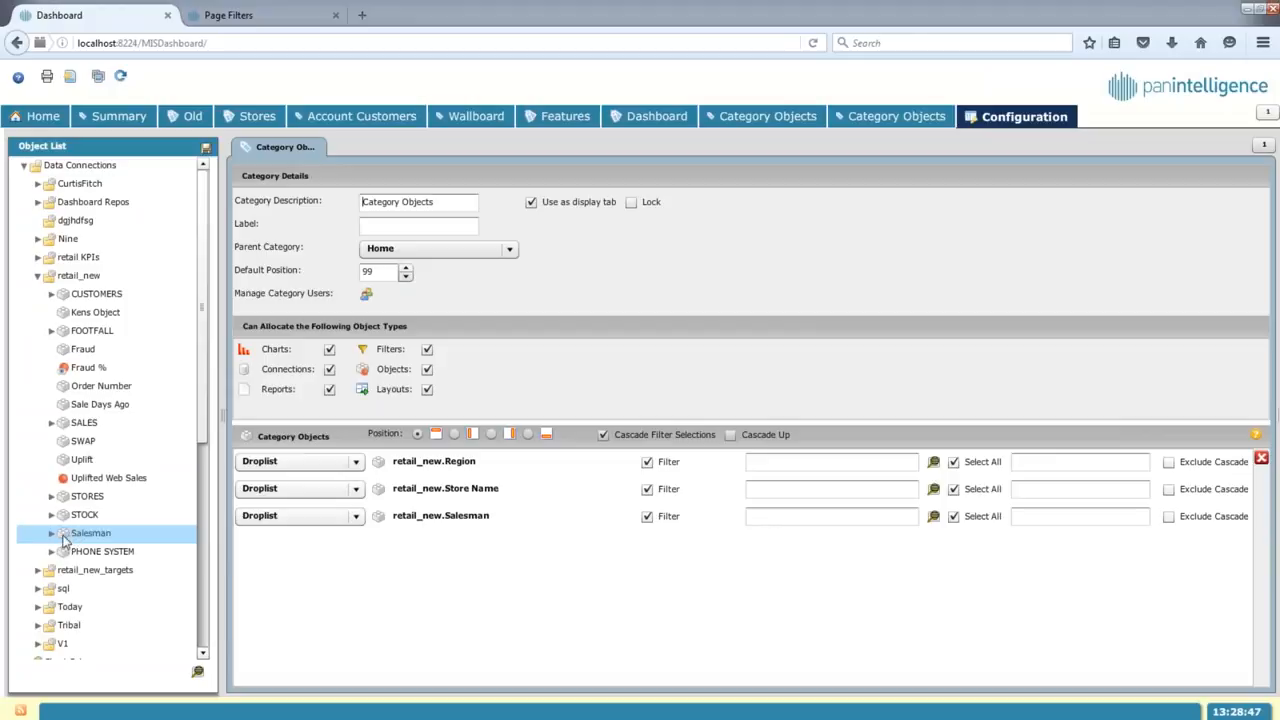
click(52, 533)
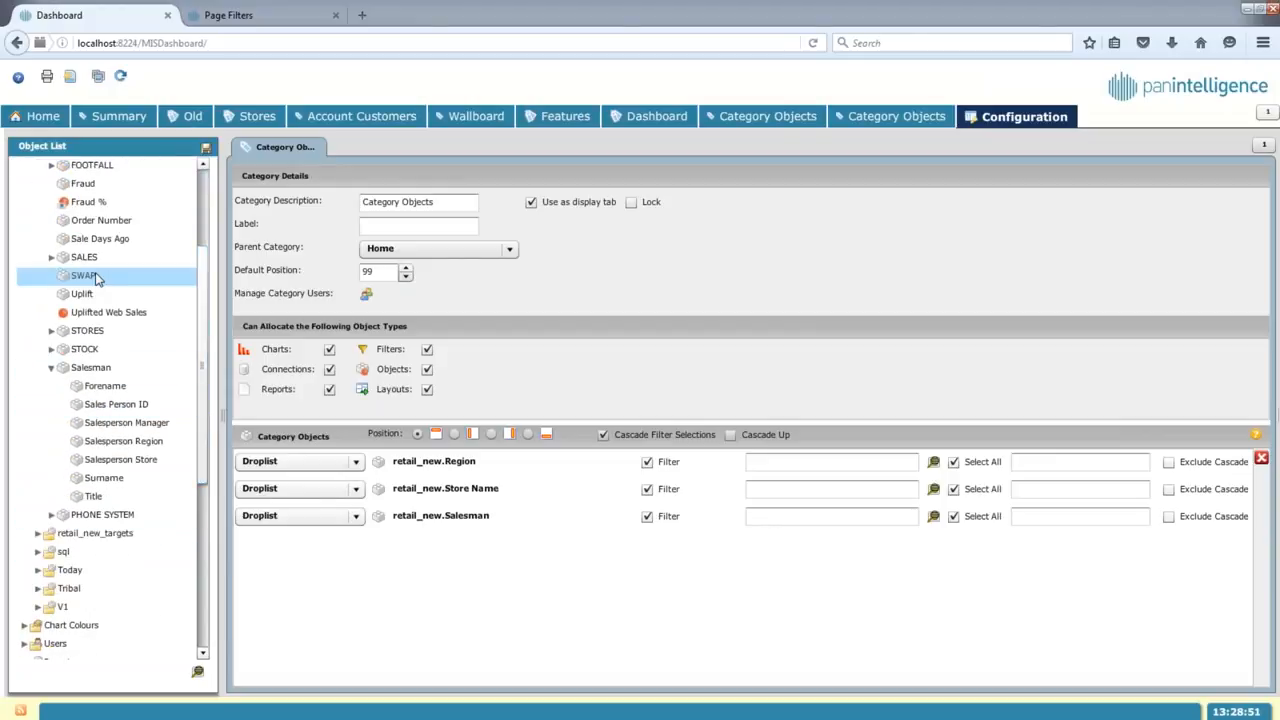
click(51, 256)
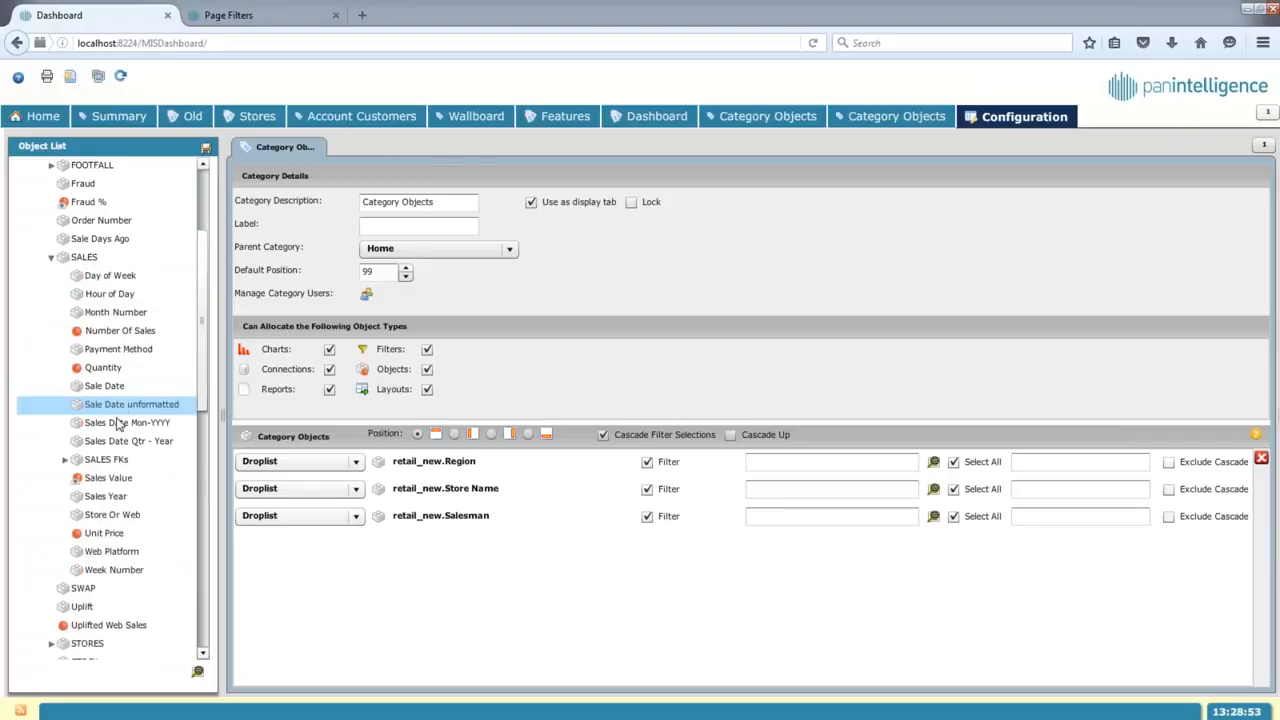
click(128, 422)
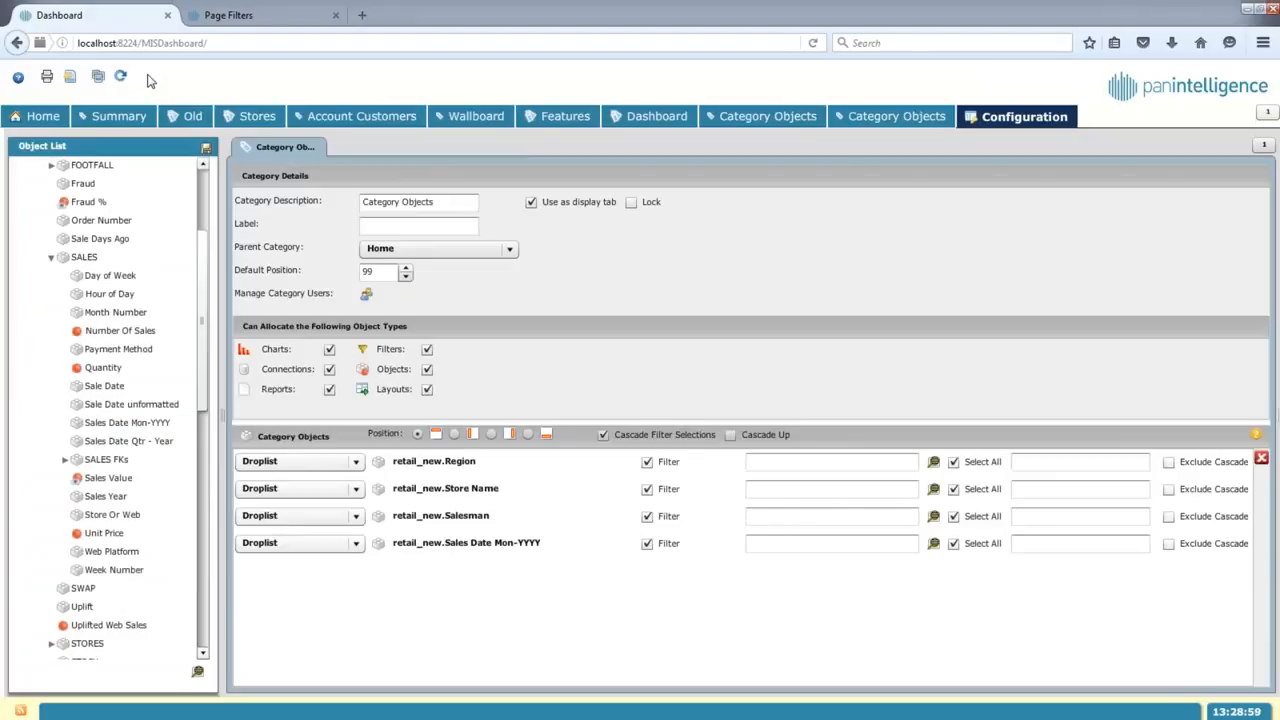
click(42, 116)
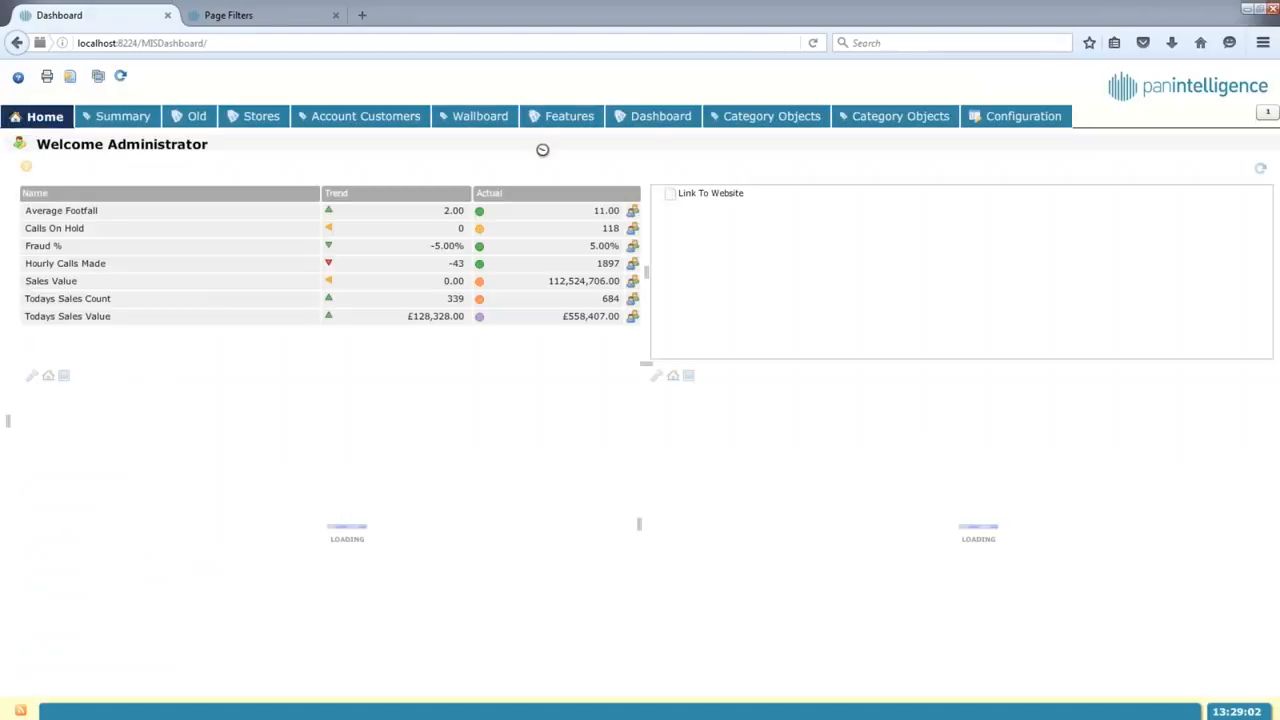
Step: Set the Category Objects tab's Sales Date Mon-YYYY filter to 2010-02
click(898, 116)
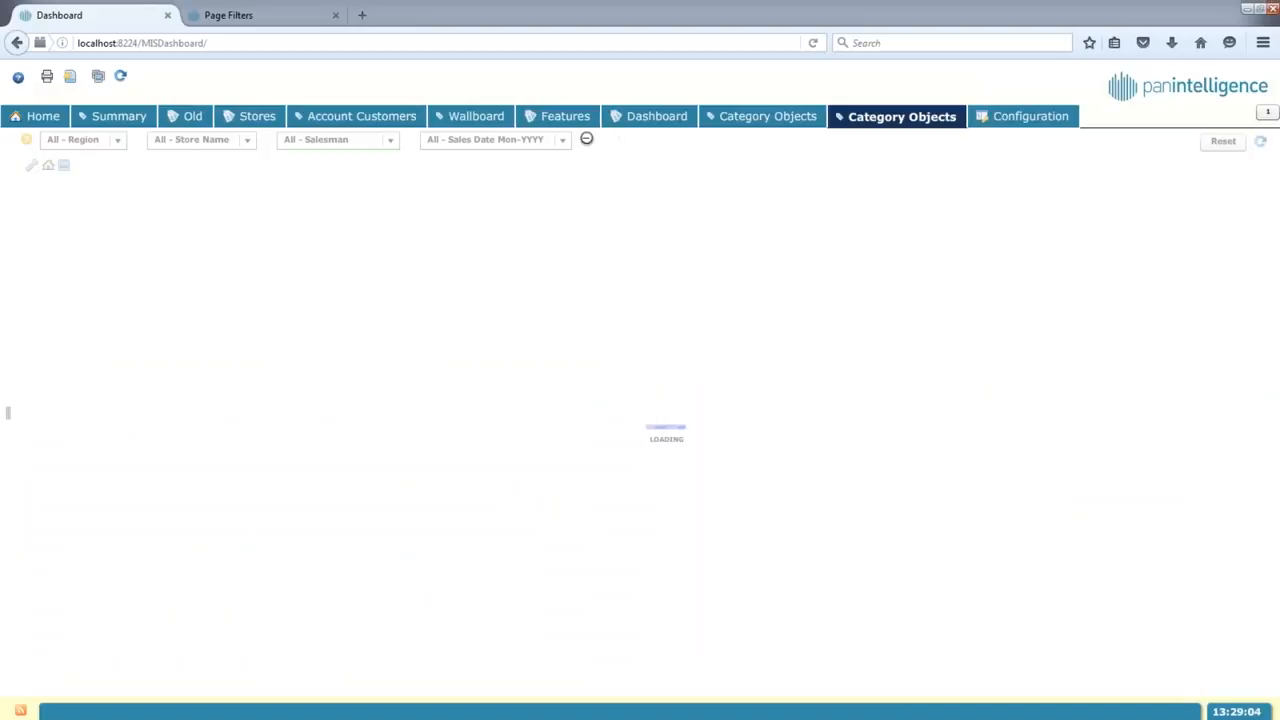
click(495, 139)
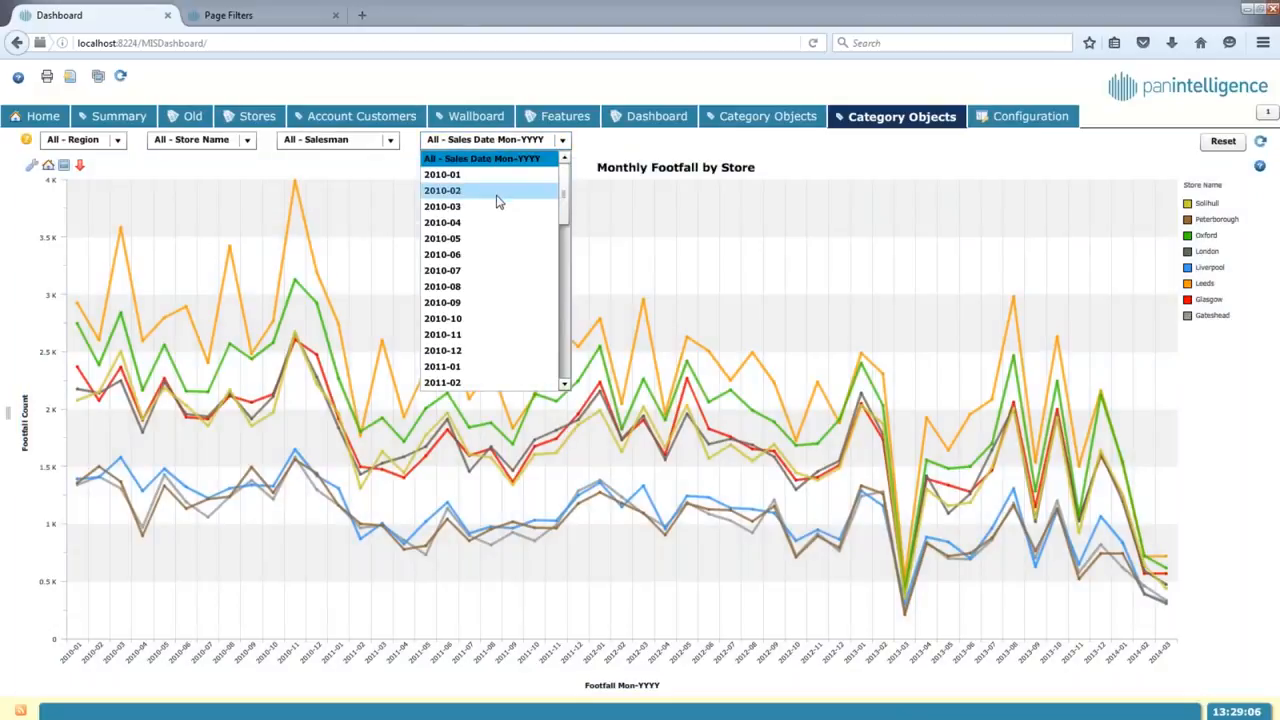
click(442, 190)
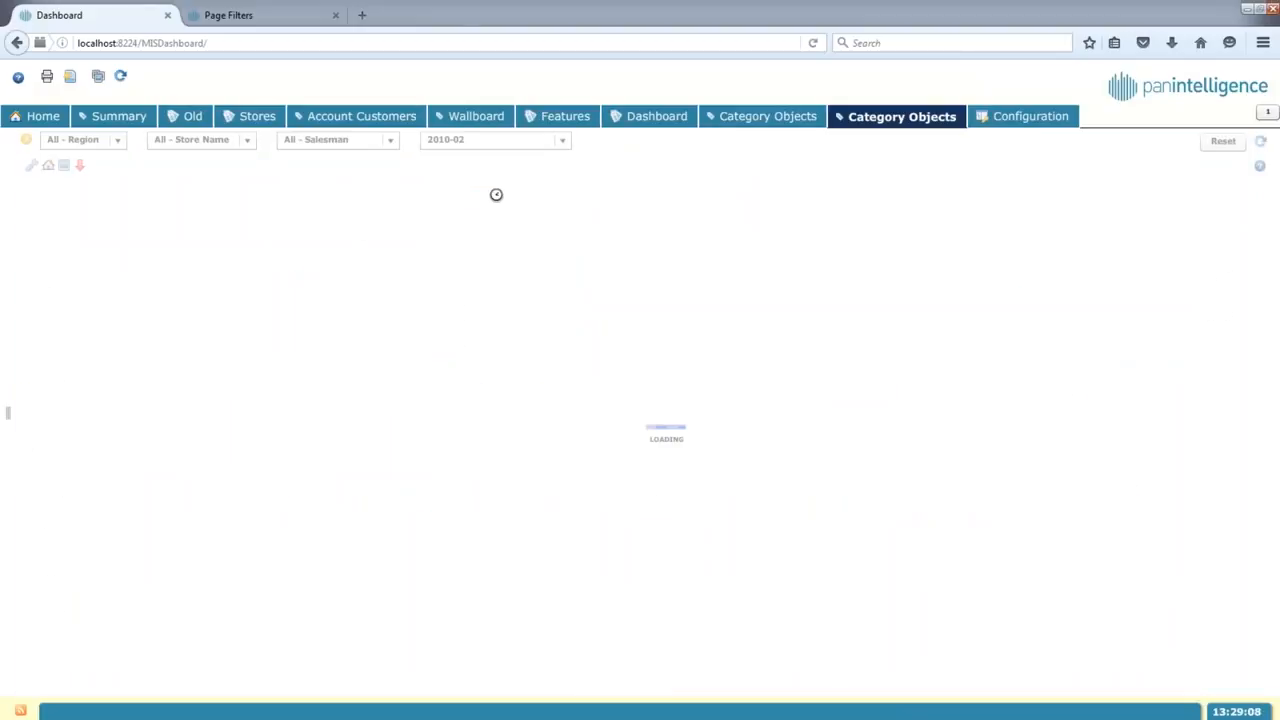